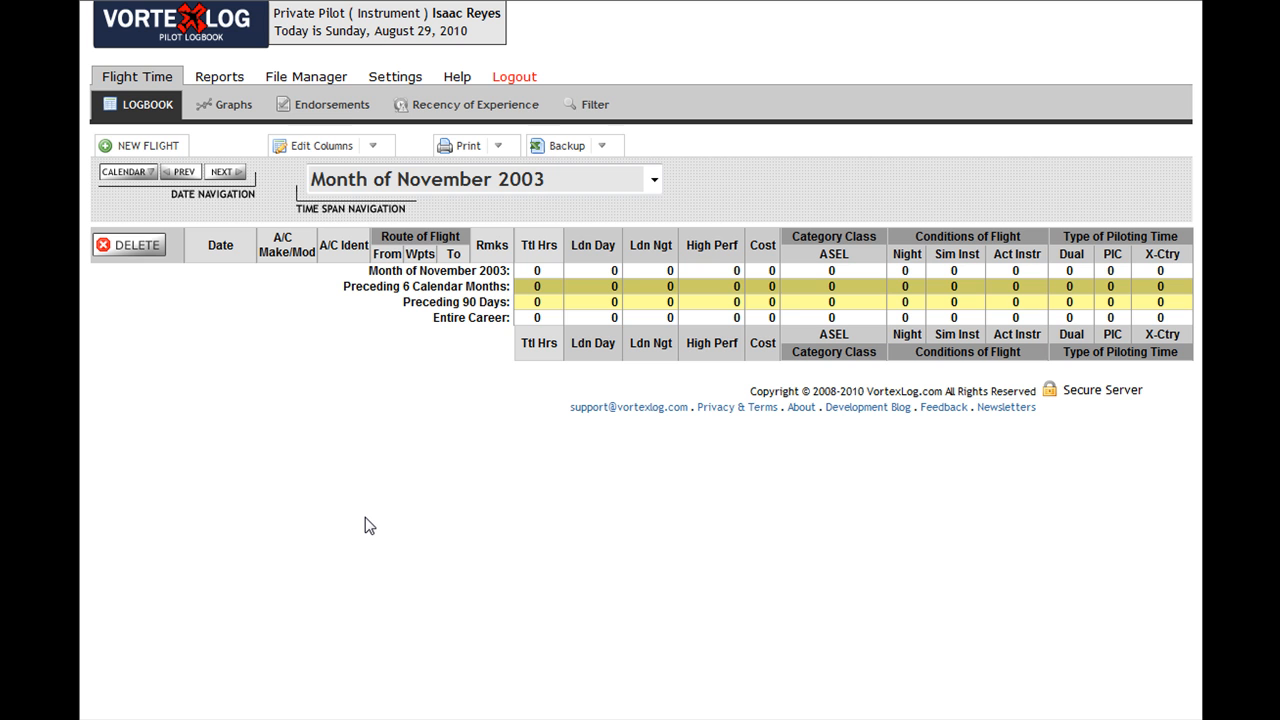
{"action": "mouse_move", "coordinate": [332, 112]}
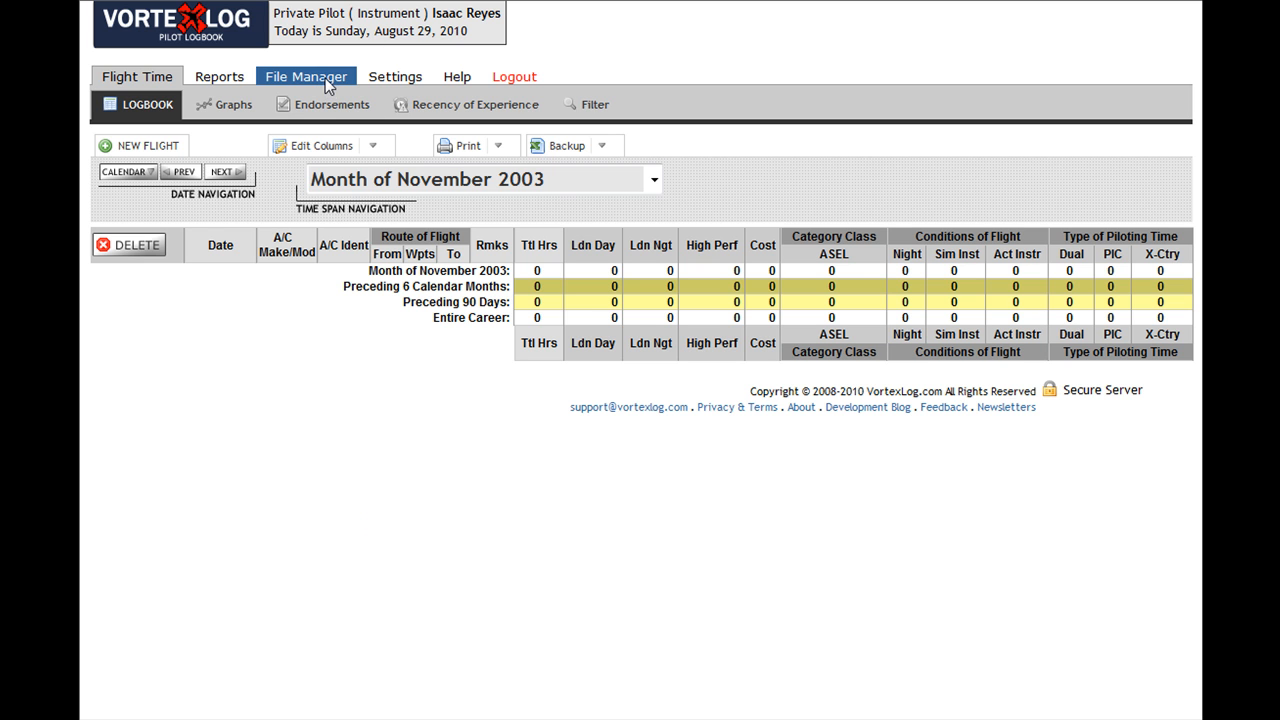
- Go to the File Manager tab to show the Logbook Import instructions
{"action": "left_click", "coordinate": [271, 104]}
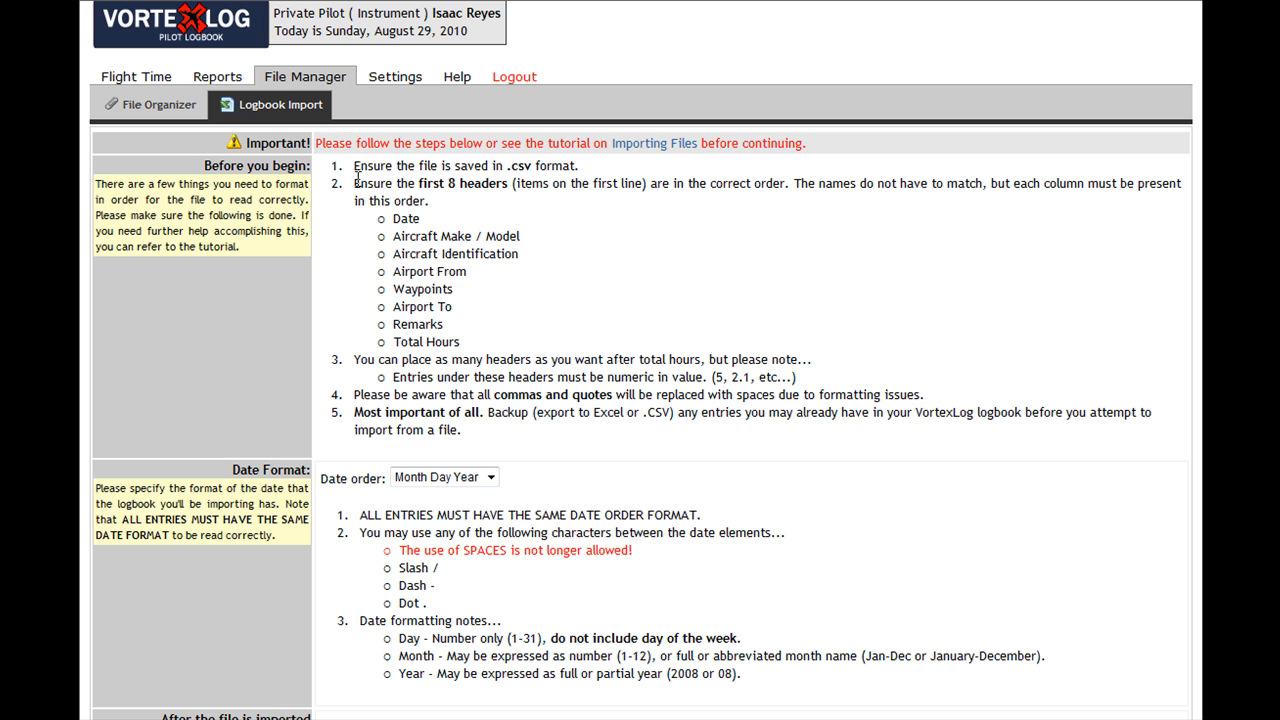
{"action": "mouse_move", "coordinate": [490, 437]}
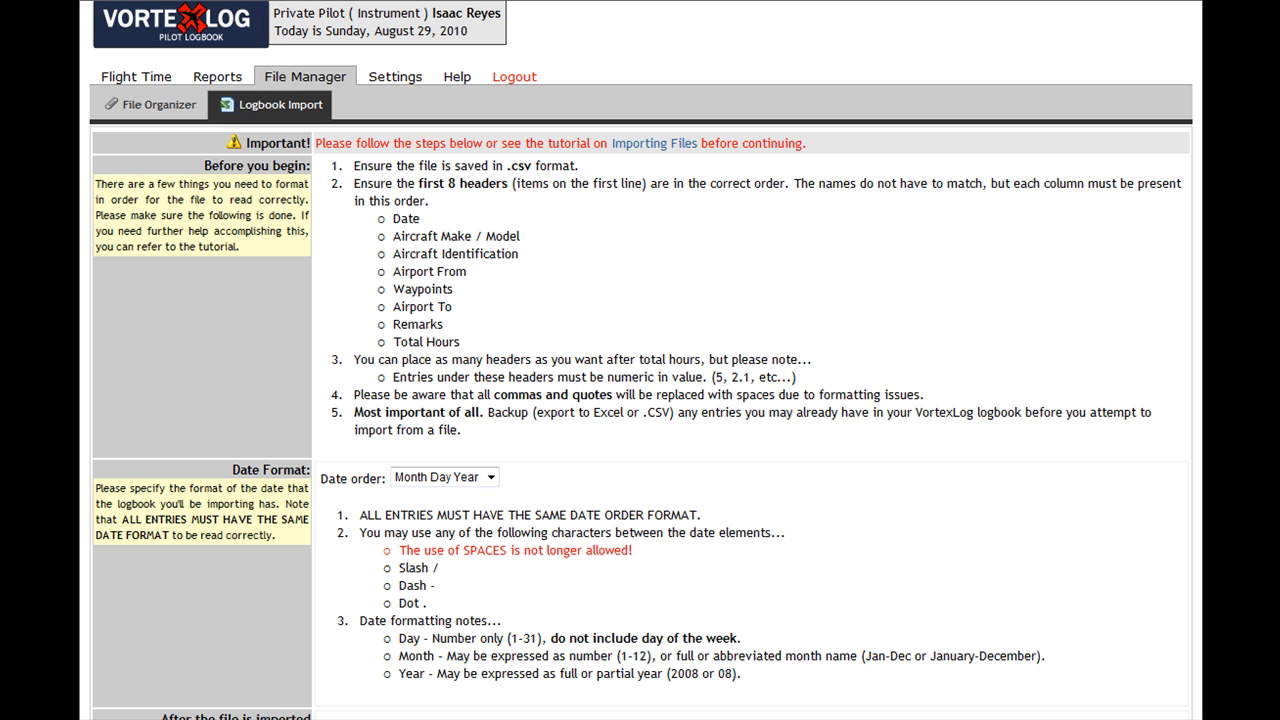
{"action": "mouse_move", "coordinate": [696, 293]}
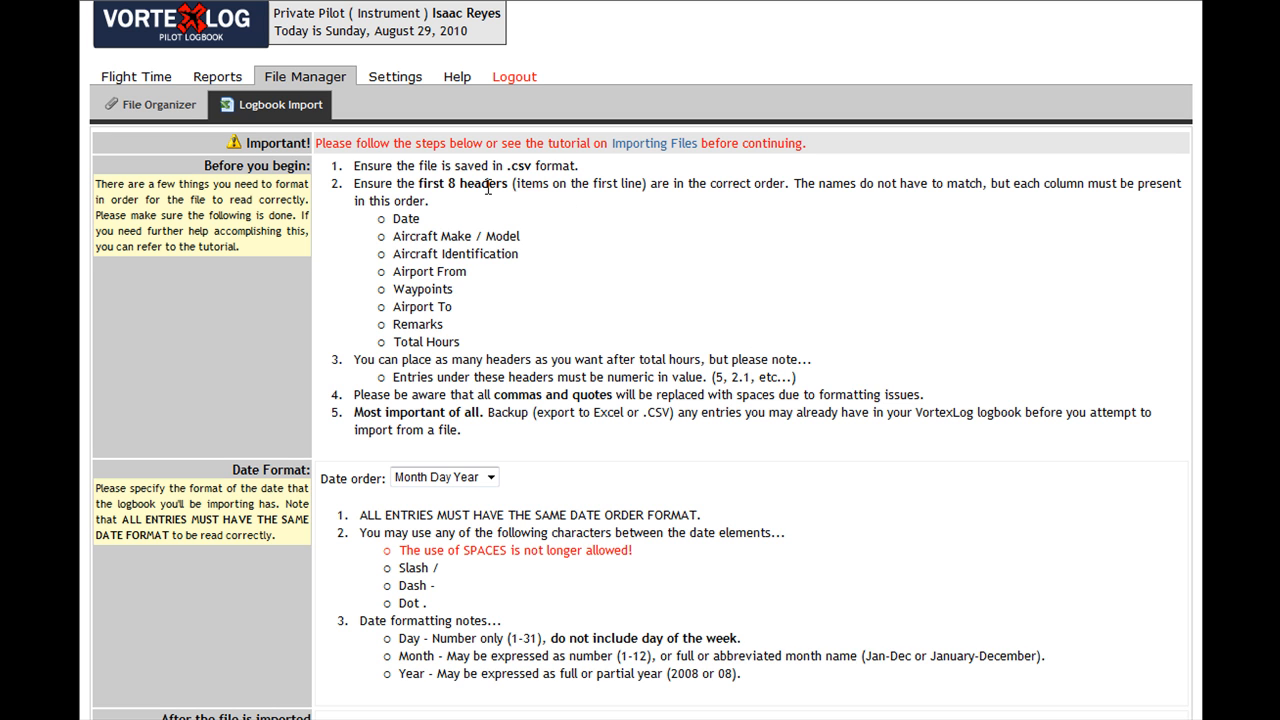
{"action": "mouse_move", "coordinate": [533, 184]}
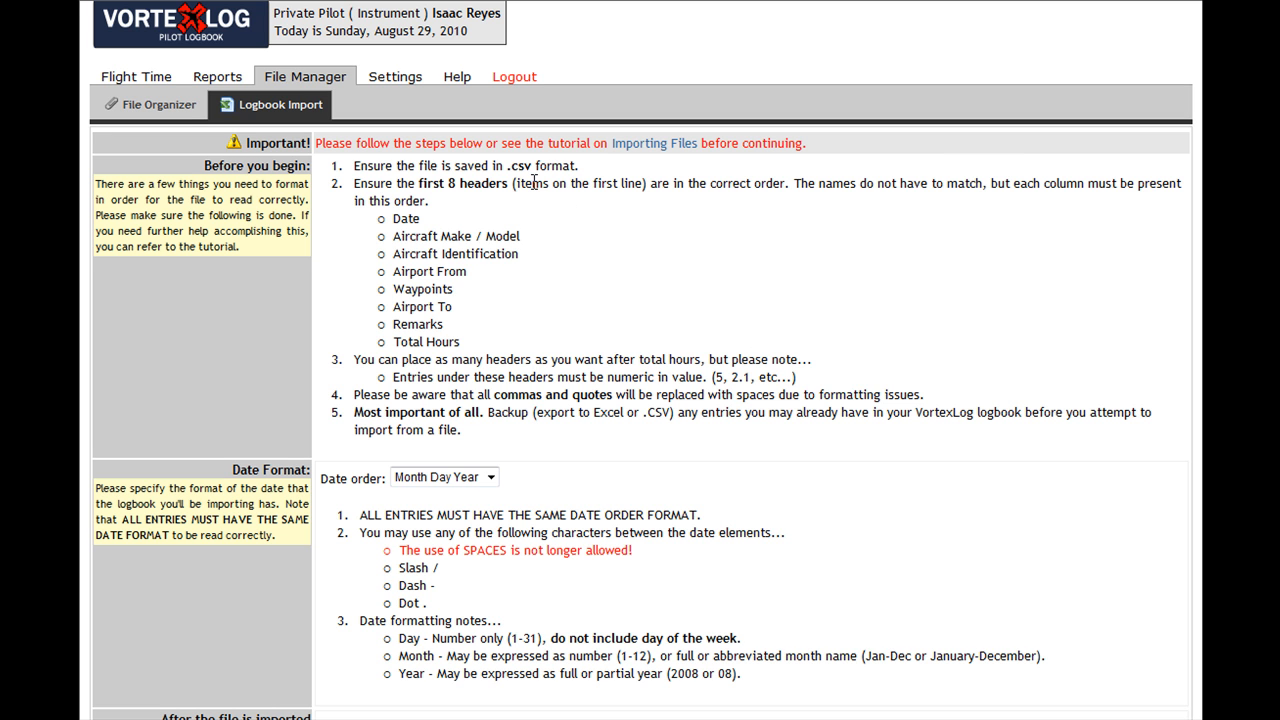
{"action": "mouse_move", "coordinate": [857, 187]}
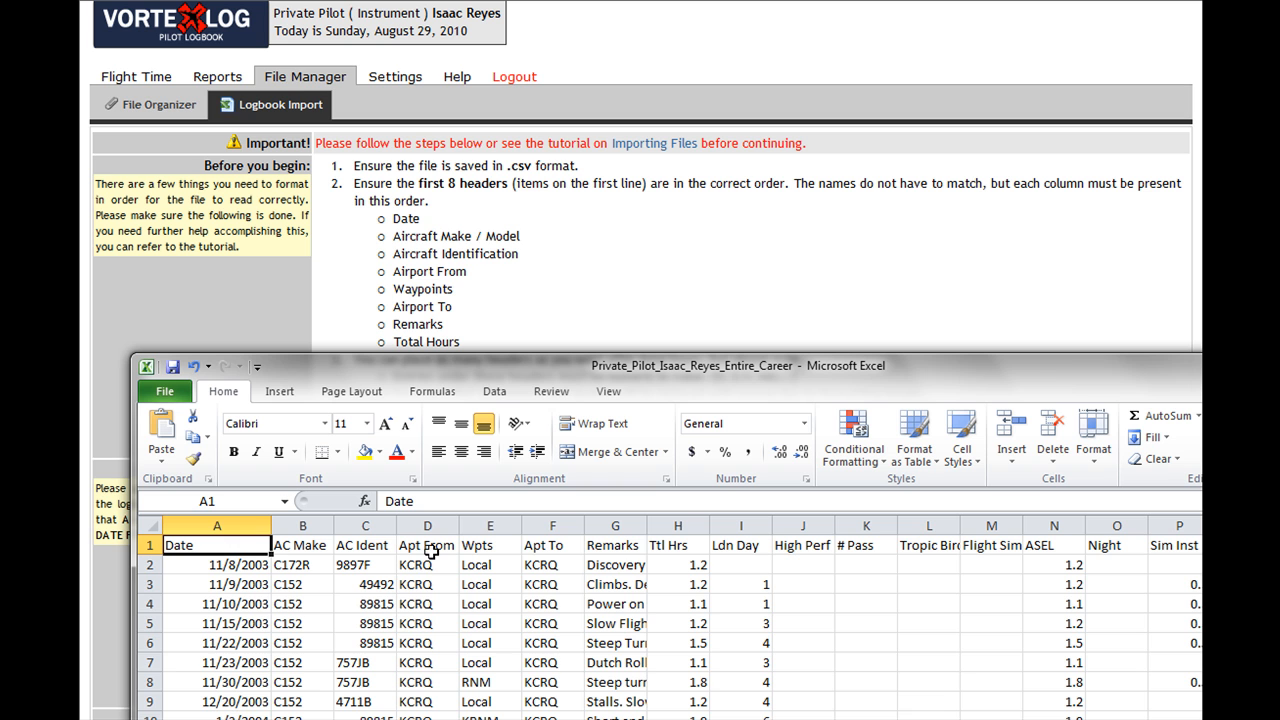
{"action": "mouse_move", "coordinate": [435, 287]}
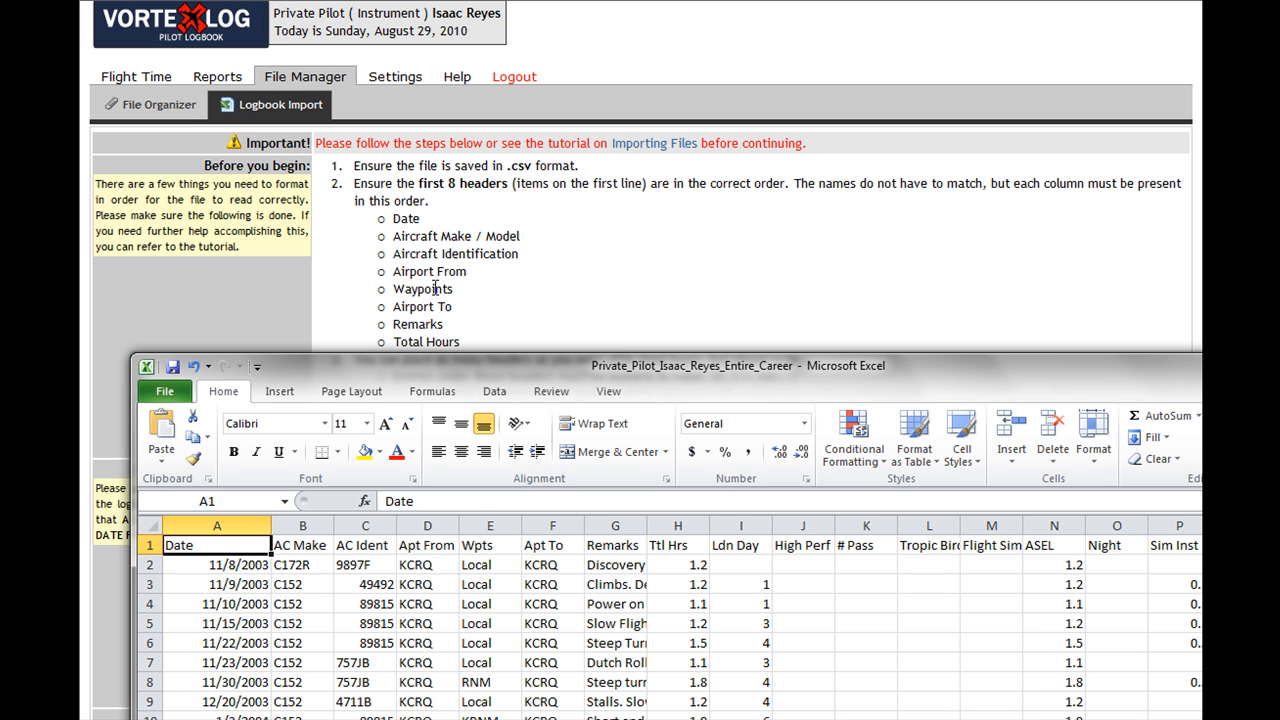
{"action": "mouse_move", "coordinate": [480, 527]}
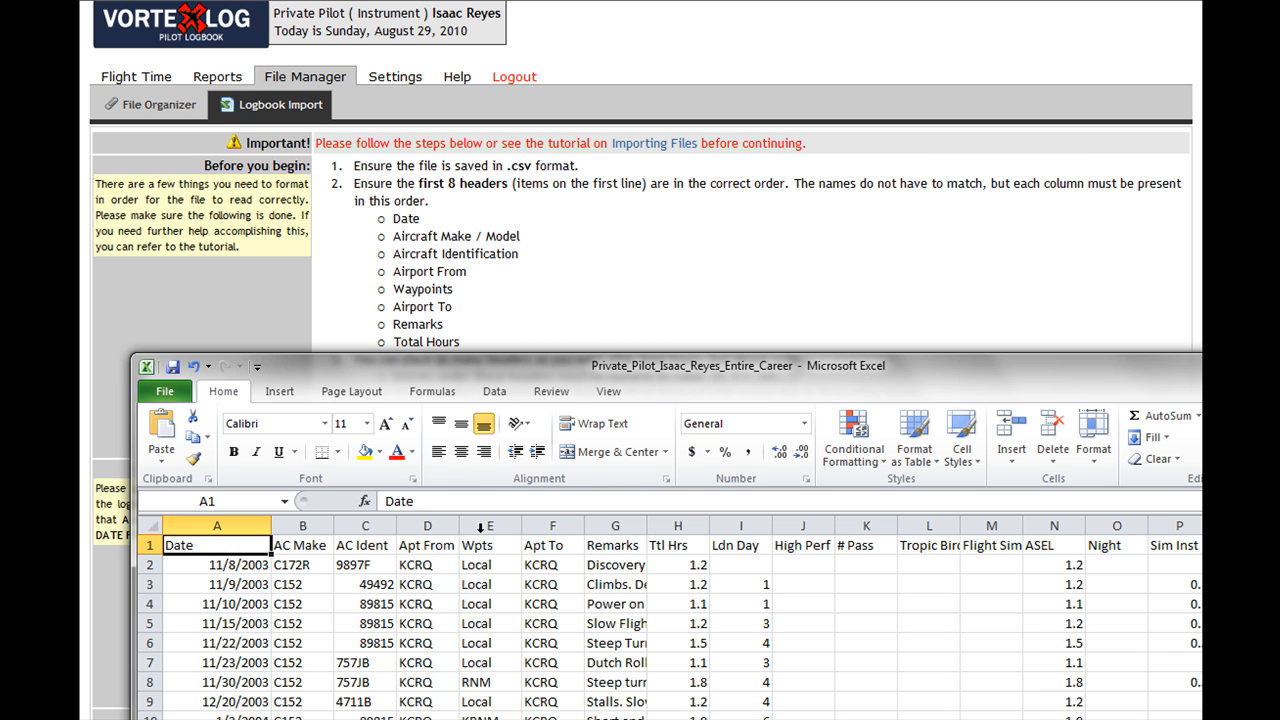
{"action": "mouse_move", "coordinate": [553, 553]}
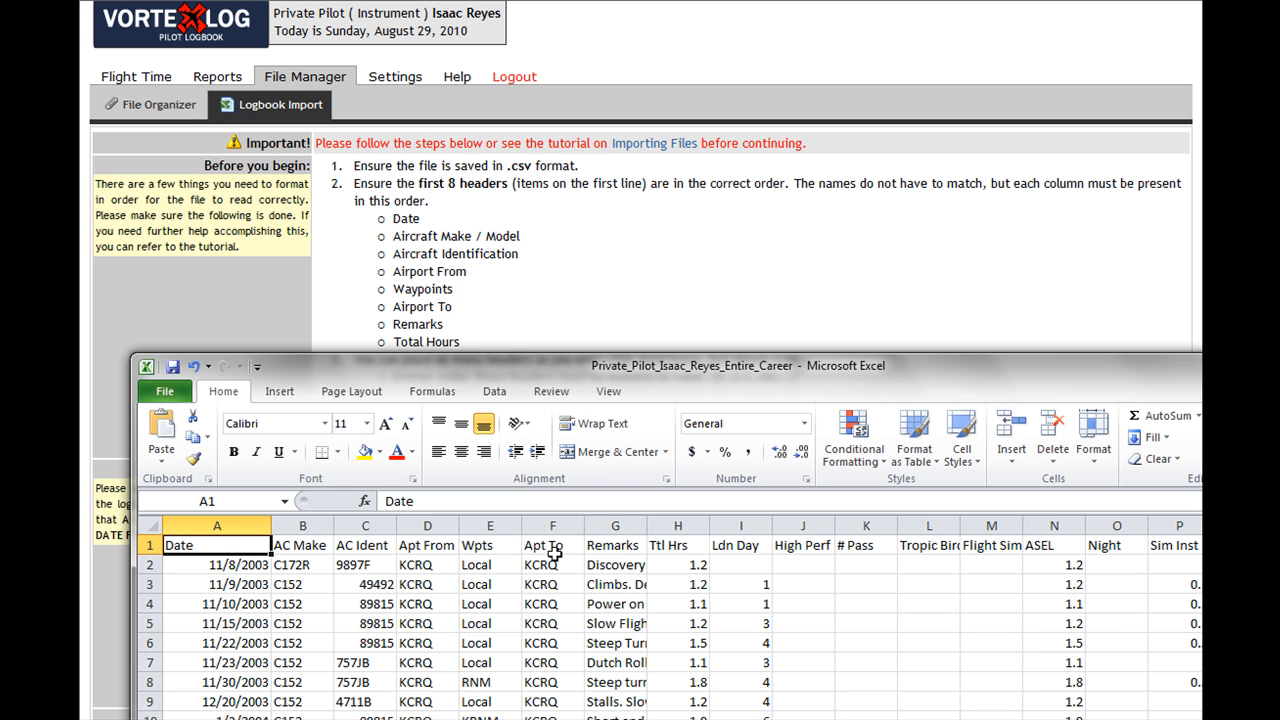
{"action": "mouse_move", "coordinate": [611, 553]}
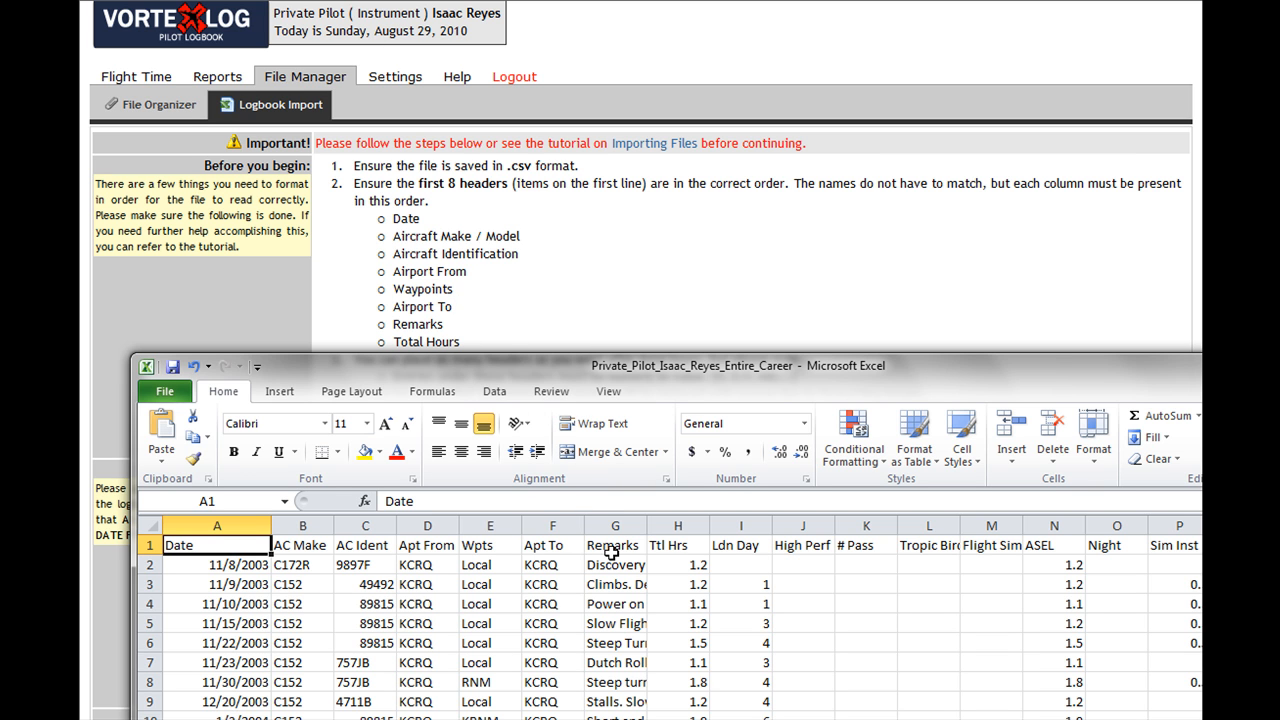
{"action": "mouse_move", "coordinate": [686, 563]}
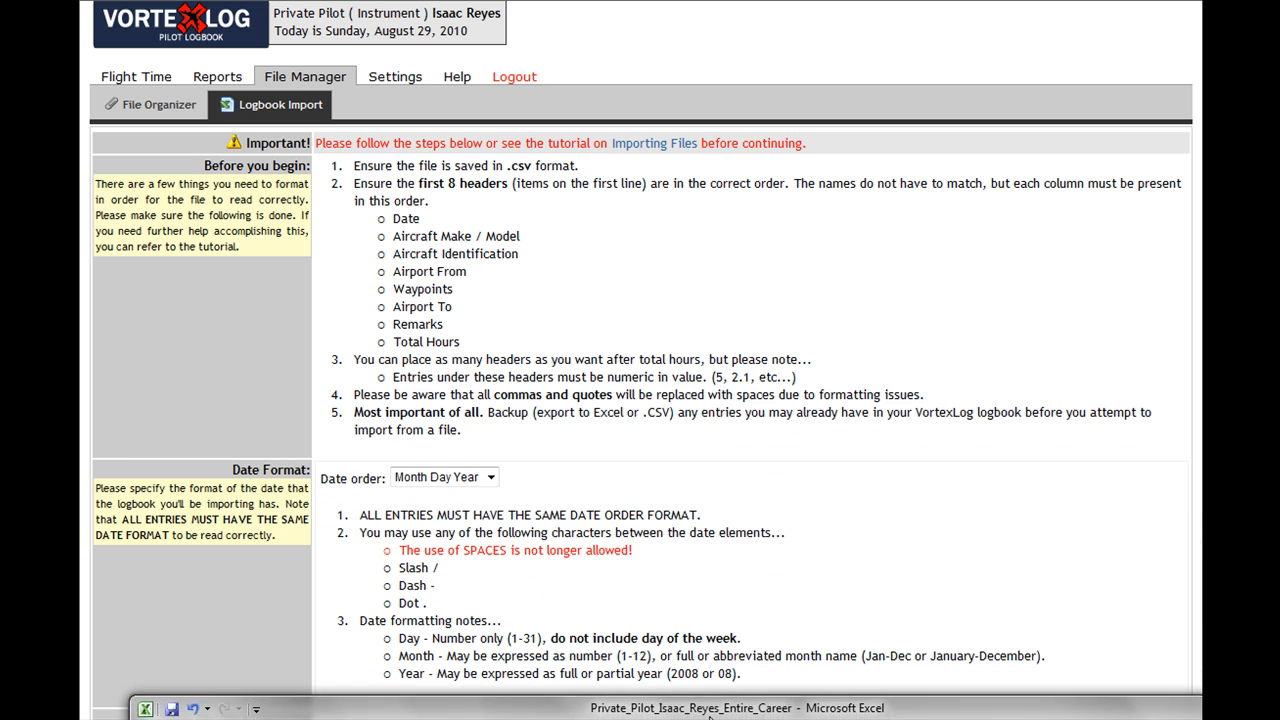
{"action": "scroll", "scroll_direction": "down", "scroll_amount": 3}
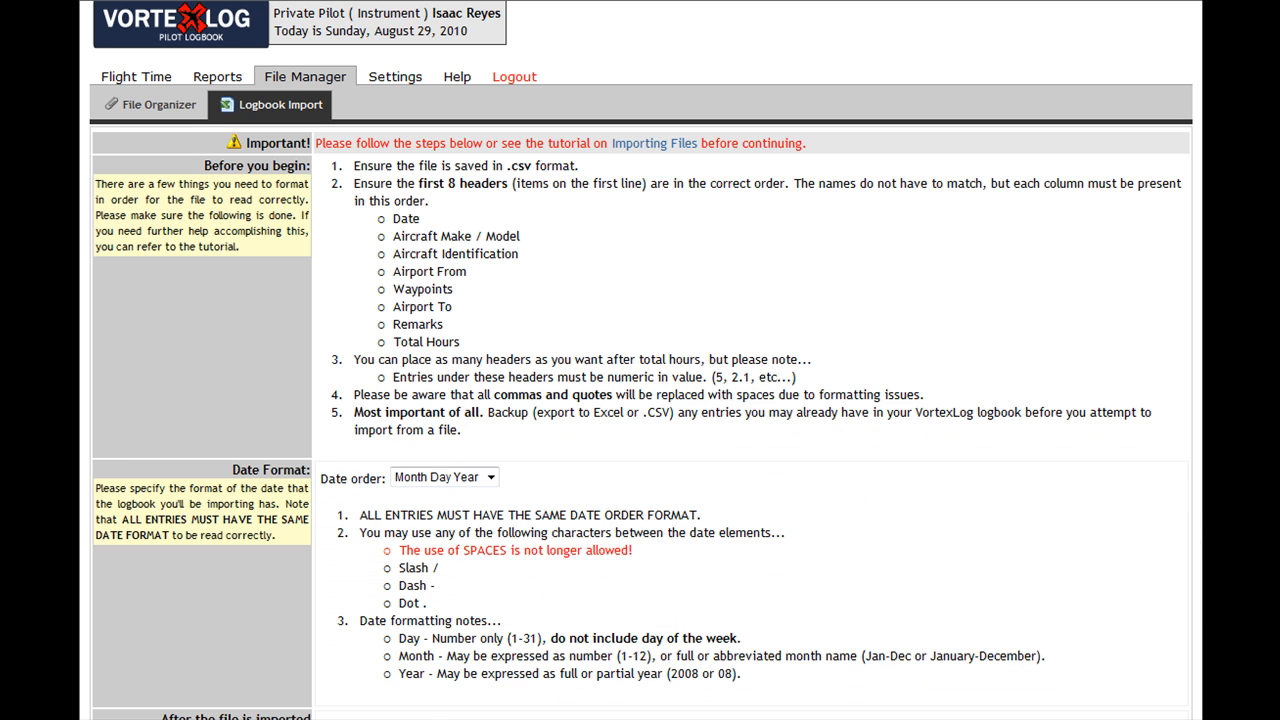
{"action": "mouse_move", "coordinate": [607, 431]}
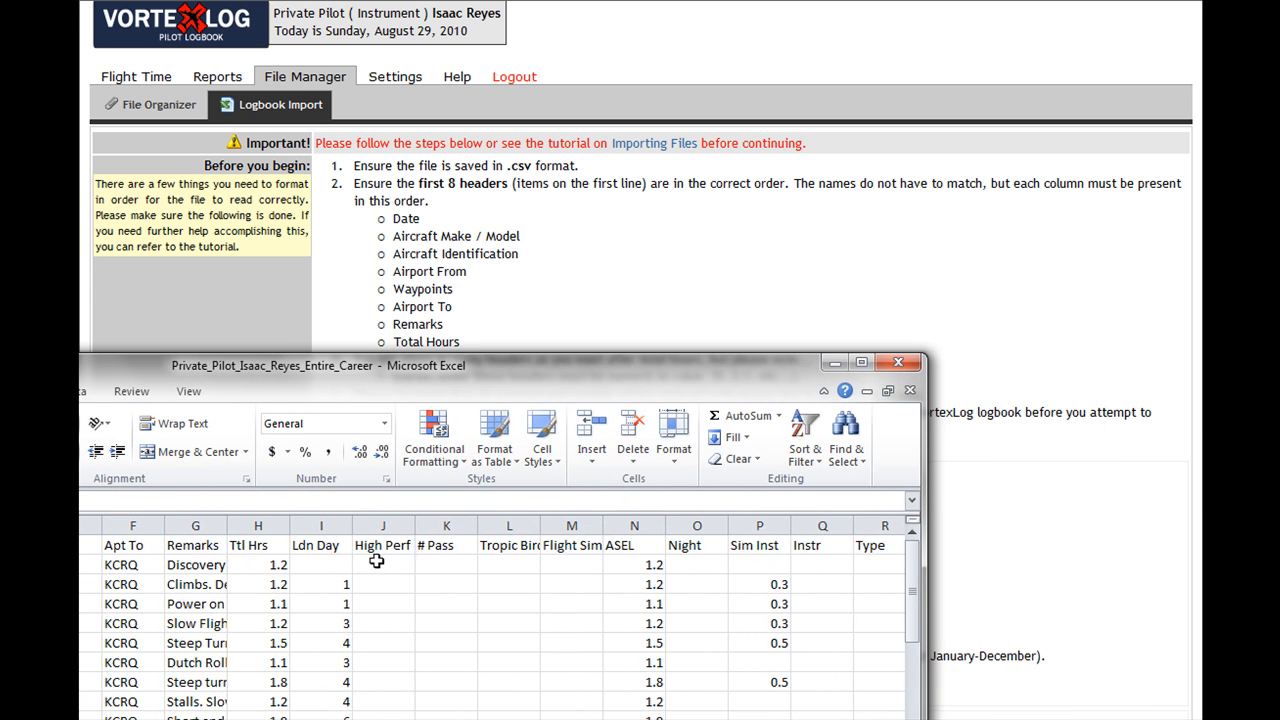
{"action": "mouse_move", "coordinate": [287, 552]}
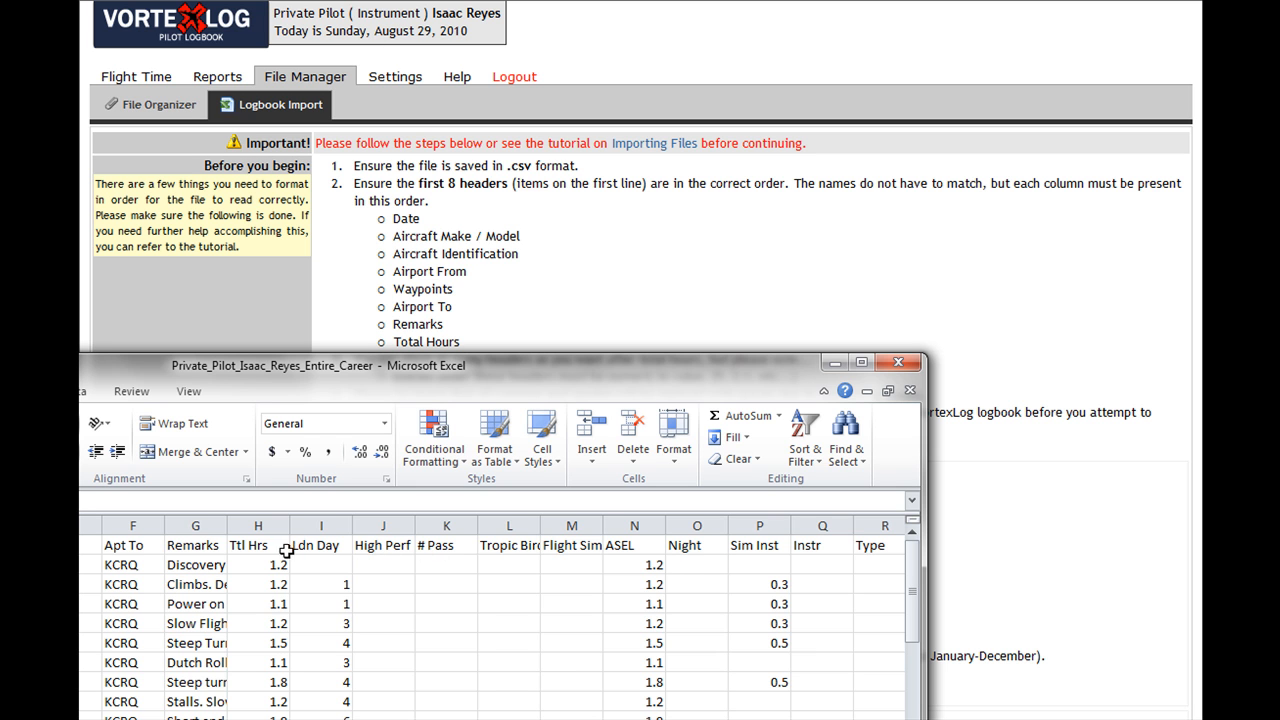
{"action": "left_click", "coordinate": [258, 525]}
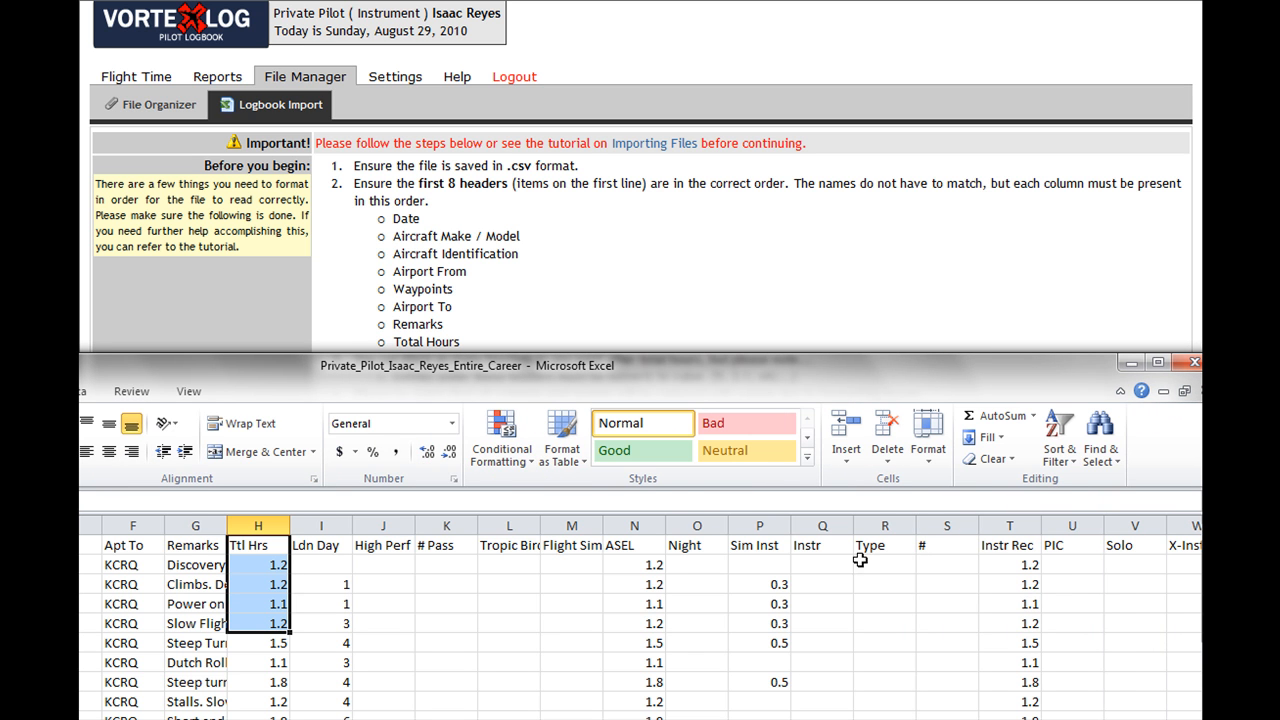
{"action": "mouse_move", "coordinate": [705, 385]}
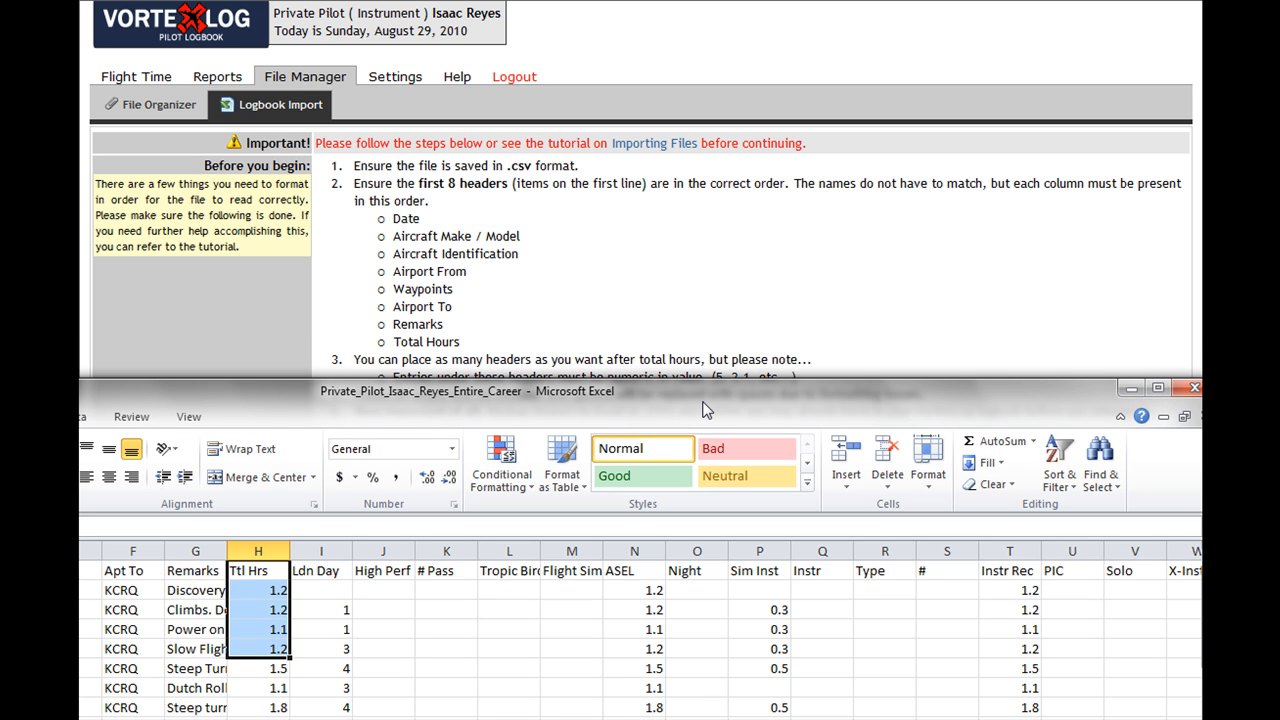
{"action": "mouse_move", "coordinate": [890, 582]}
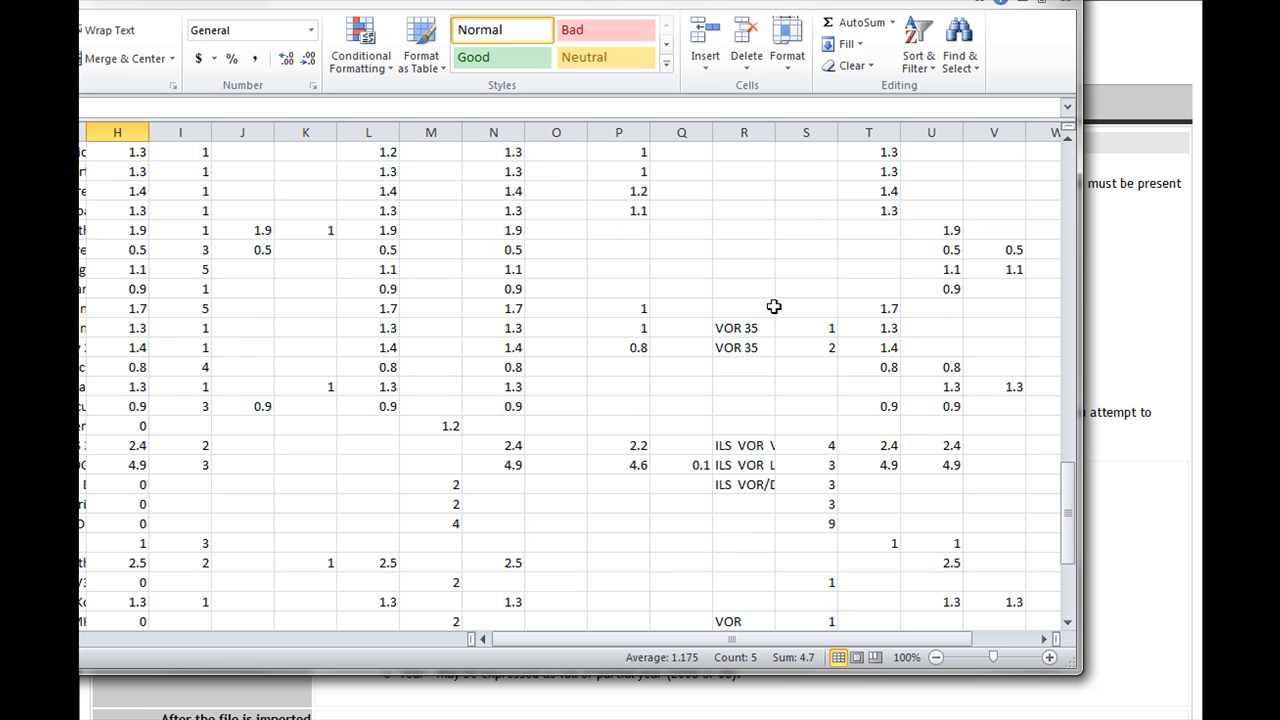
{"action": "mouse_move", "coordinate": [748, 320]}
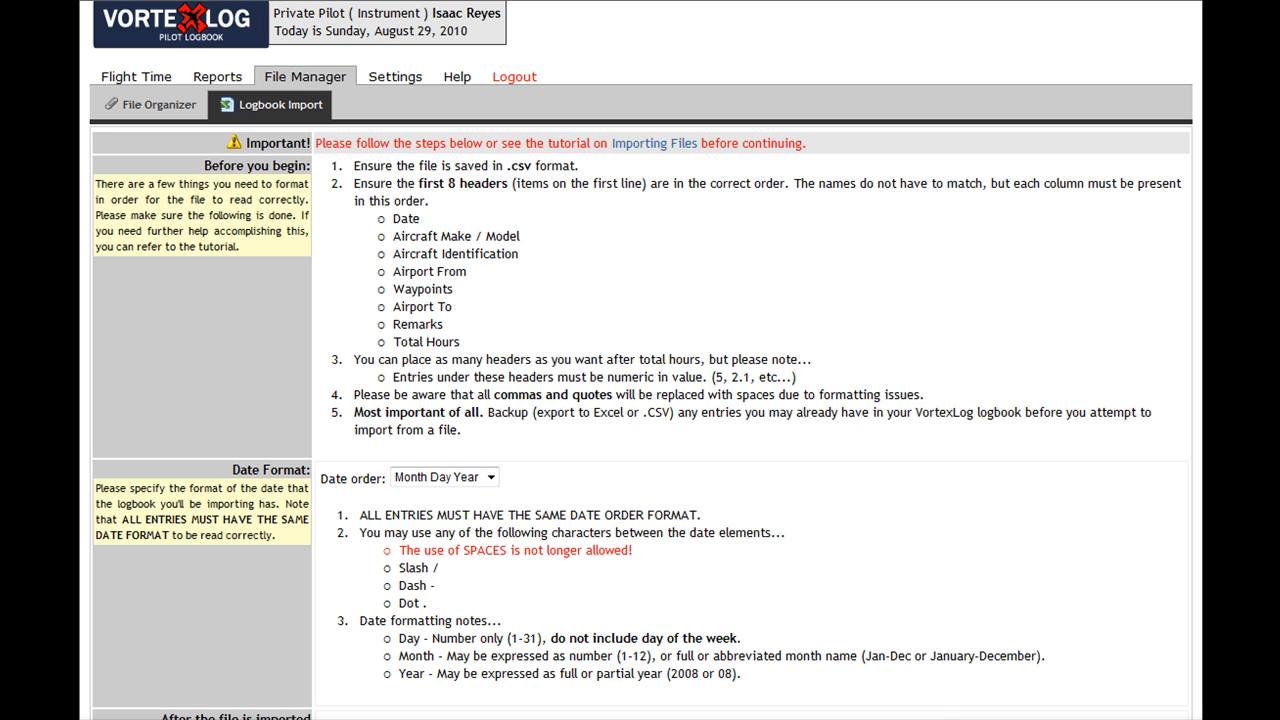
{"action": "mouse_move", "coordinate": [357, 398]}
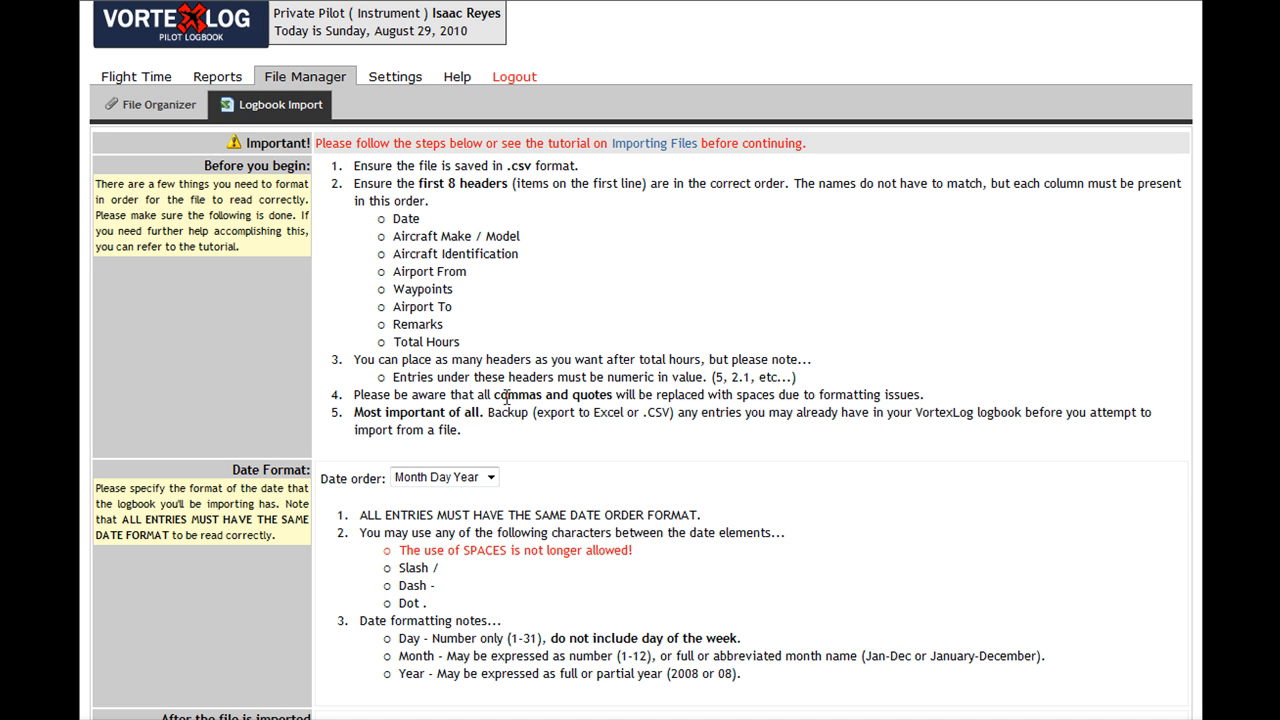
{"action": "mouse_move", "coordinate": [371, 424]}
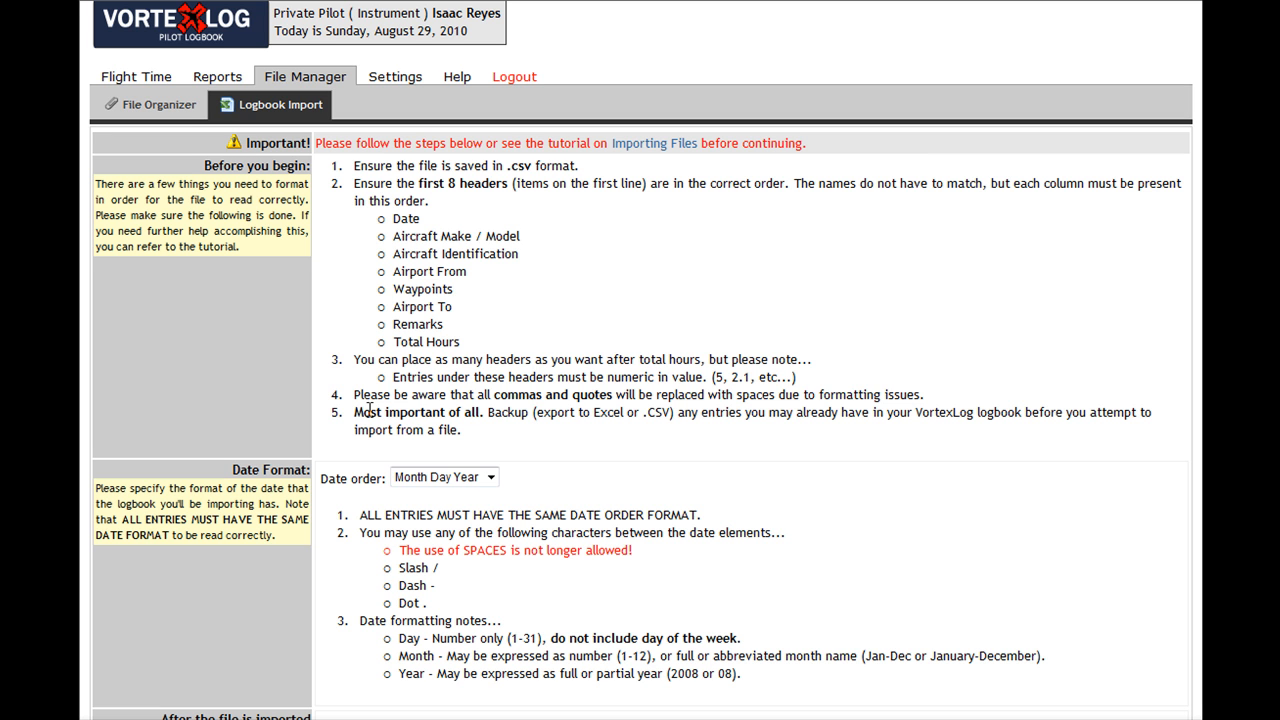
{"action": "mouse_move", "coordinate": [512, 409]}
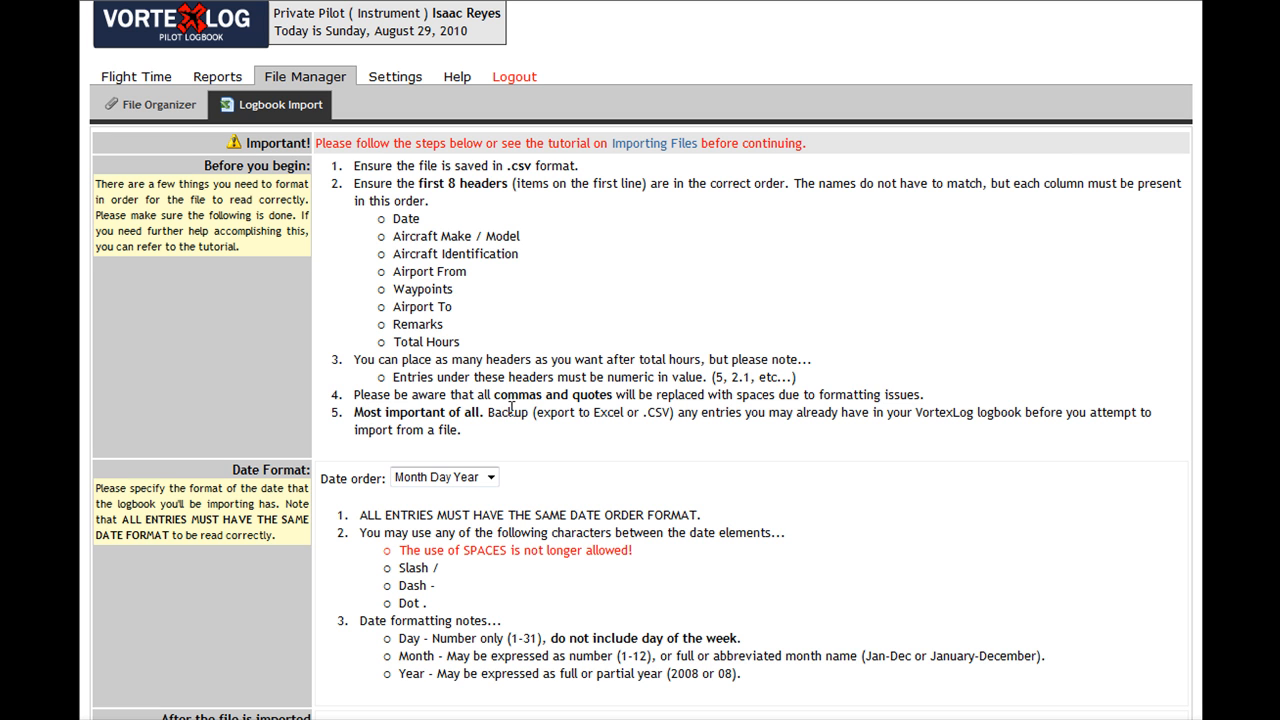
{"action": "mouse_move", "coordinate": [590, 468]}
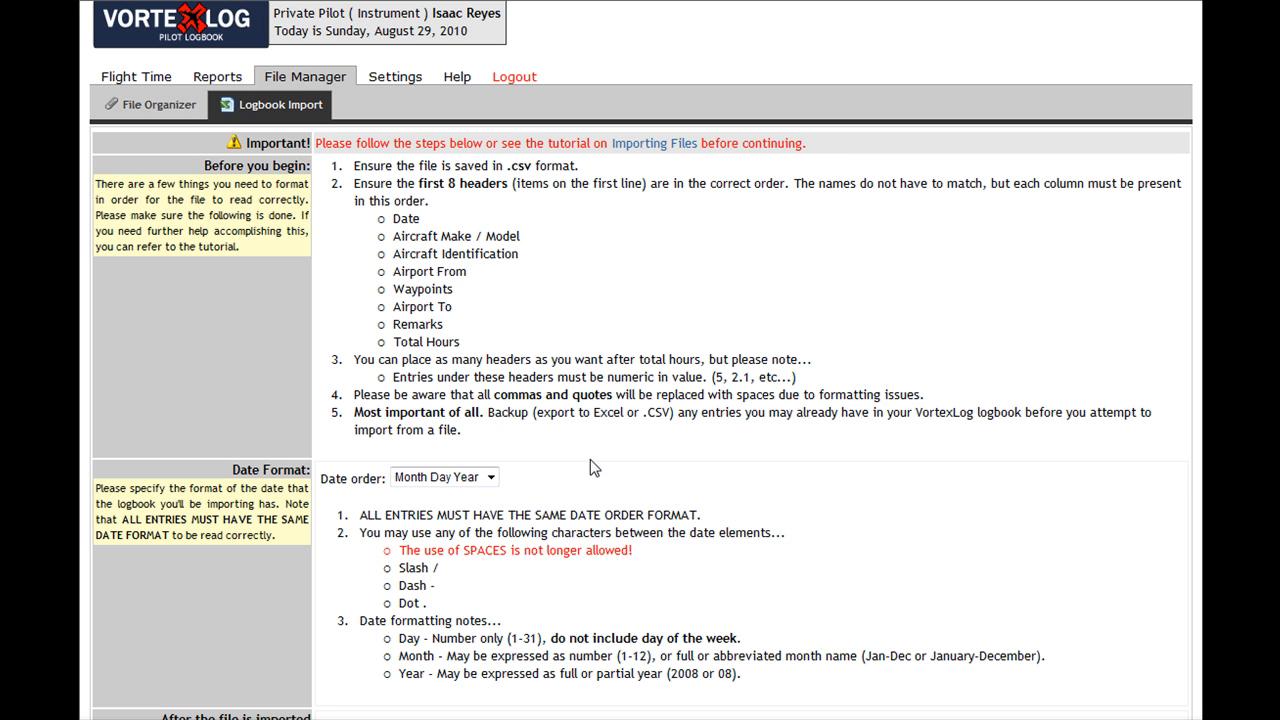
{"action": "mouse_move", "coordinate": [618, 455]}
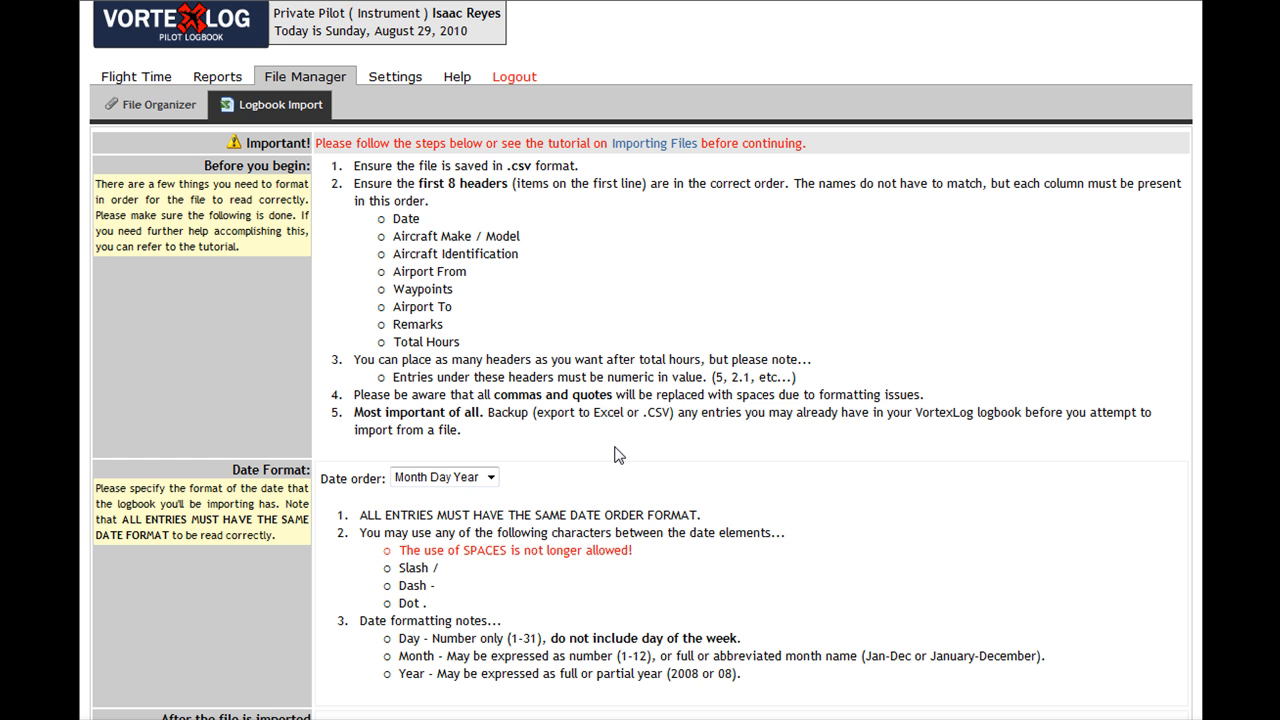
{"action": "mouse_move", "coordinate": [590, 477]}
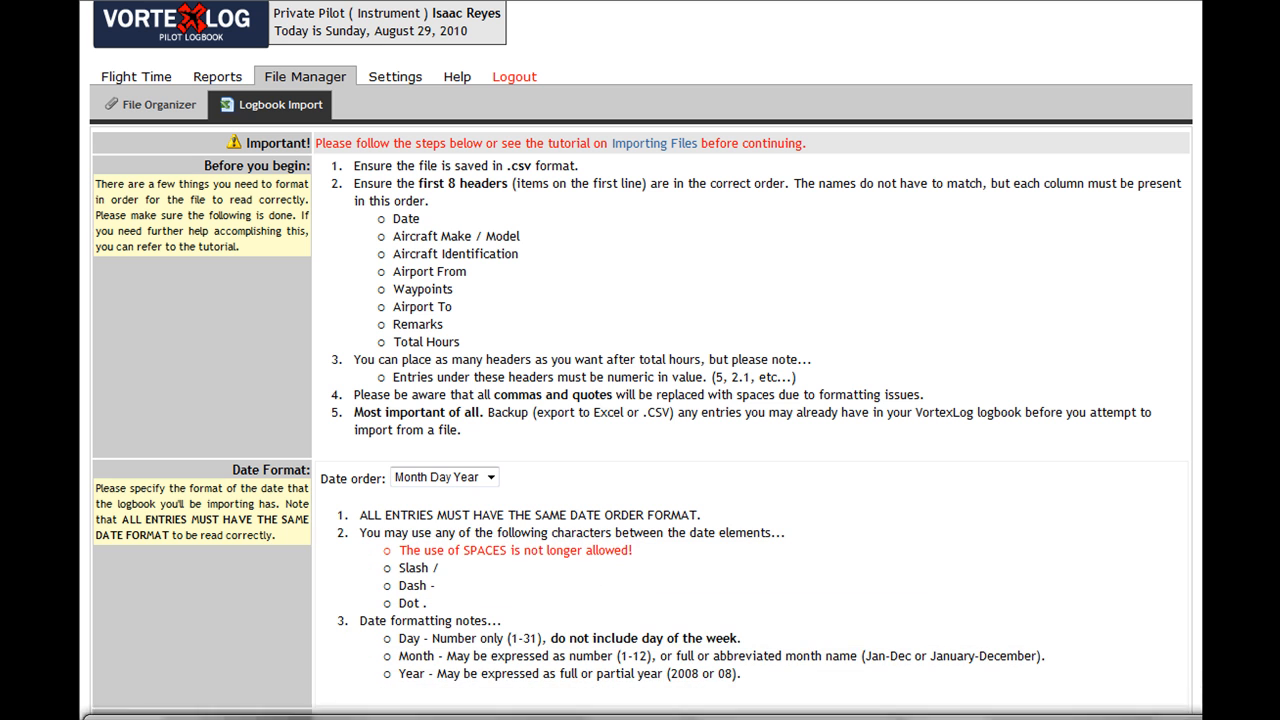
- Keep Month Day Year date order and choose 'Delete my current logbook' as the import option
{"action": "left_click", "coordinate": [443, 476]}
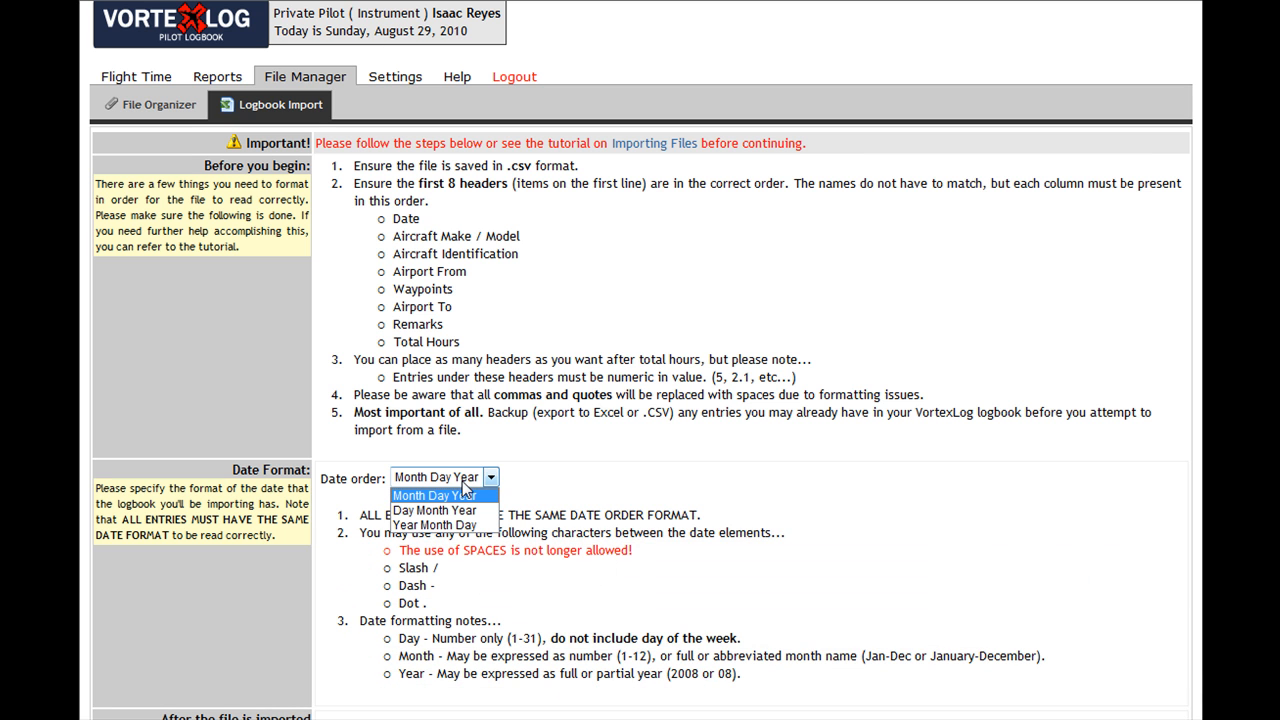
{"action": "mouse_move", "coordinate": [470, 525]}
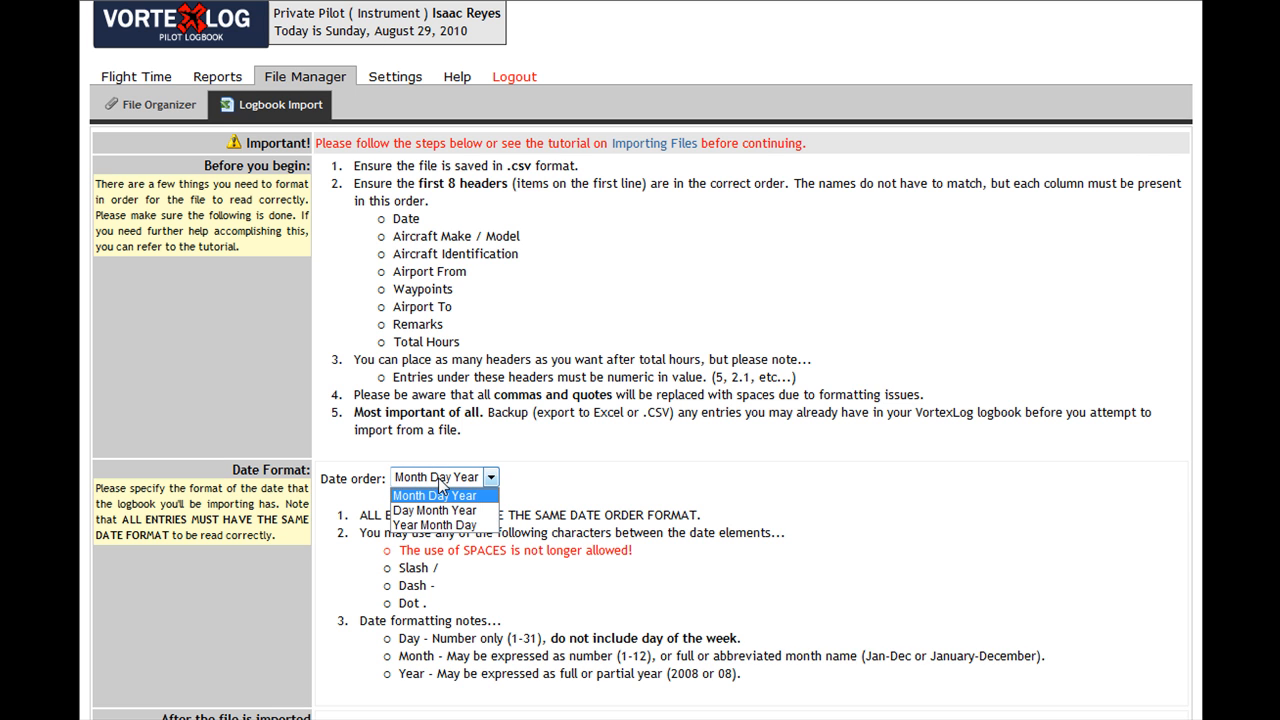
{"action": "left_click", "coordinate": [433, 496]}
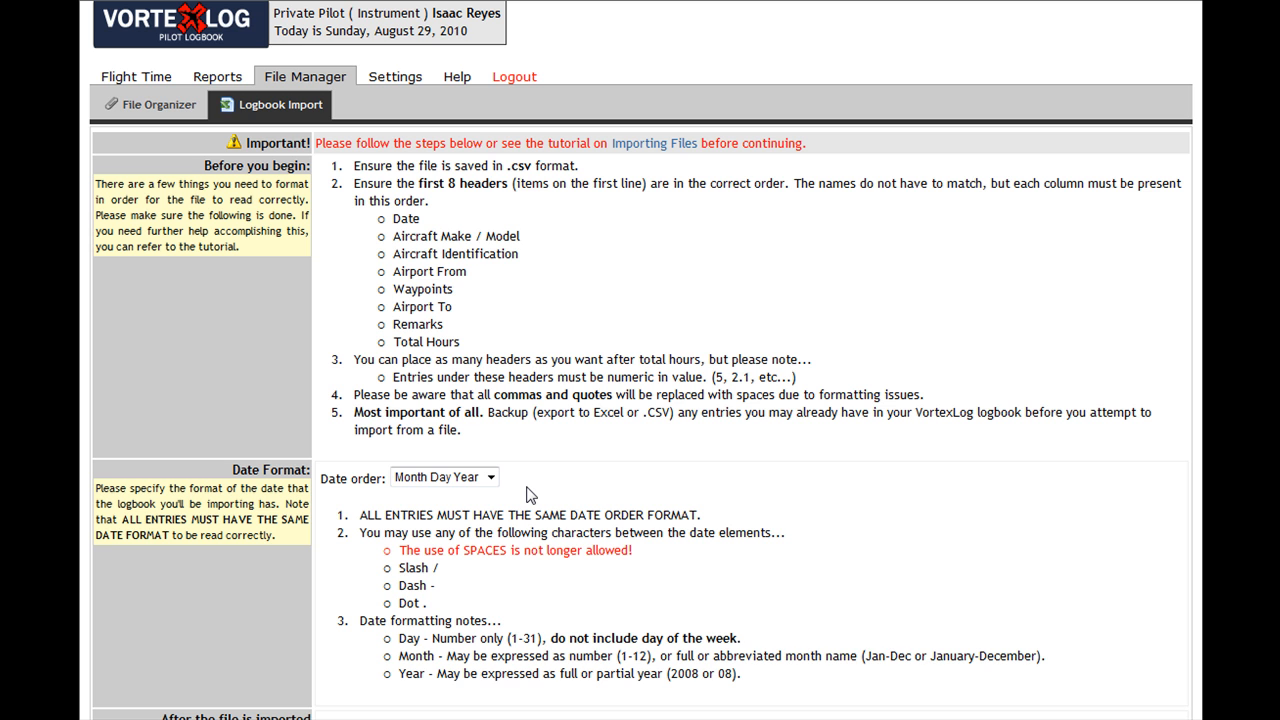
{"action": "scroll", "scroll_direction": "down", "scroll_amount": 3}
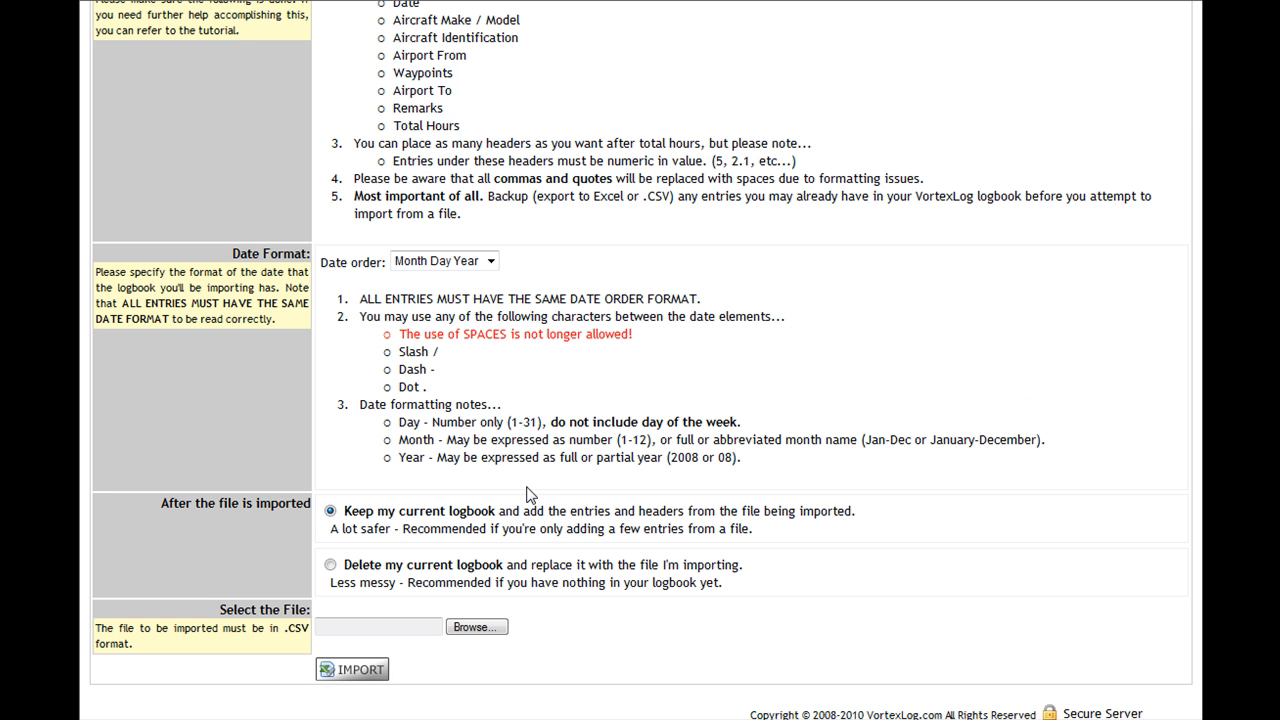
{"action": "mouse_move", "coordinate": [196, 507]}
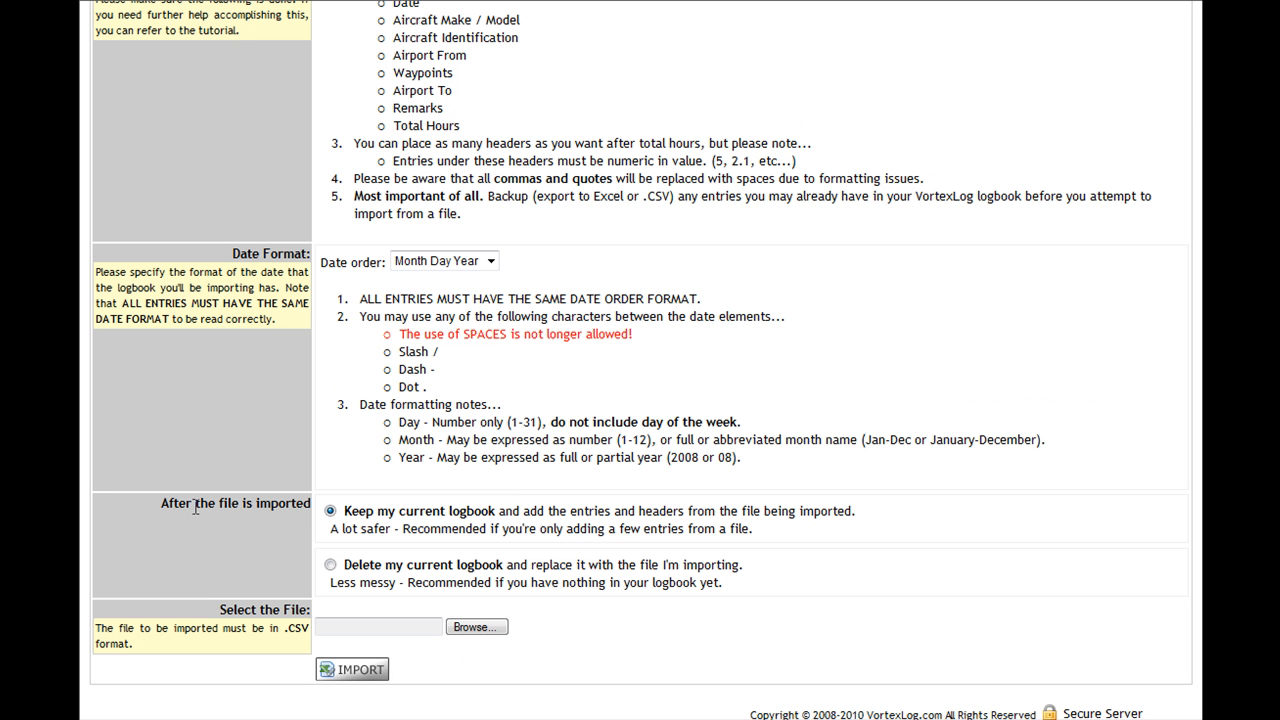
{"action": "left_click", "coordinate": [330, 565]}
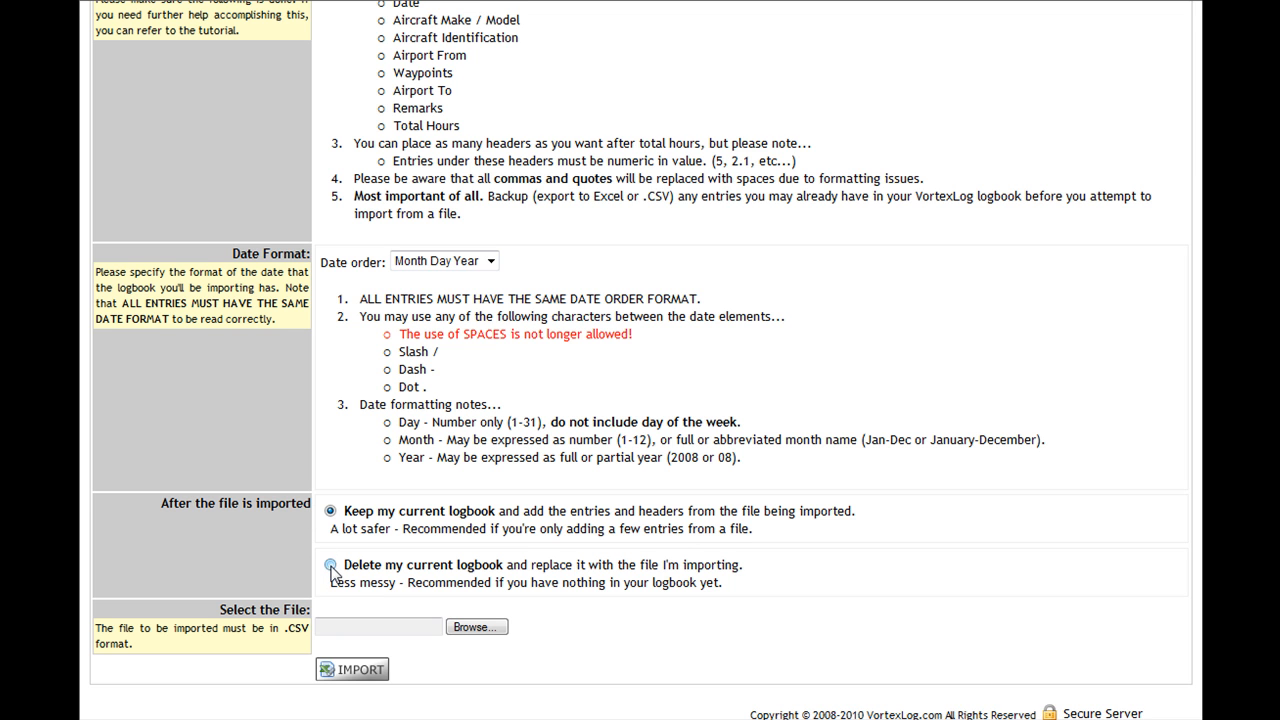
{"action": "left_click", "coordinate": [331, 565]}
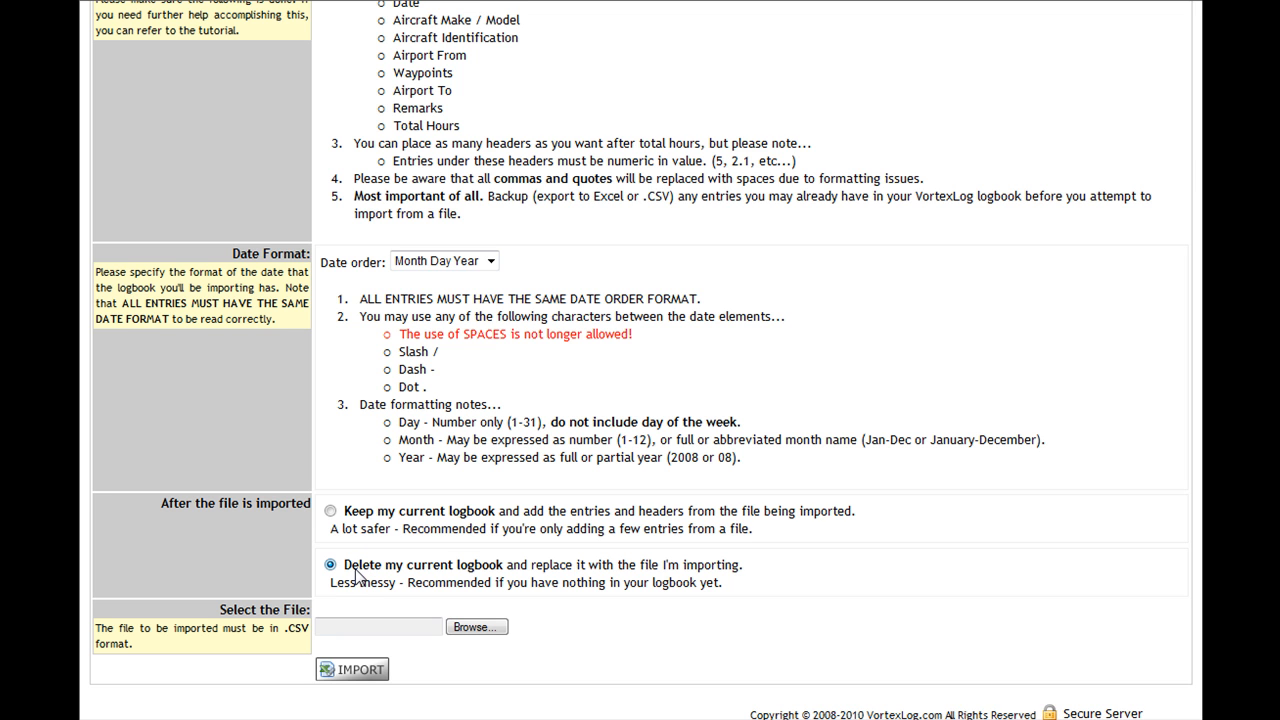
{"action": "mouse_move", "coordinate": [425, 578]}
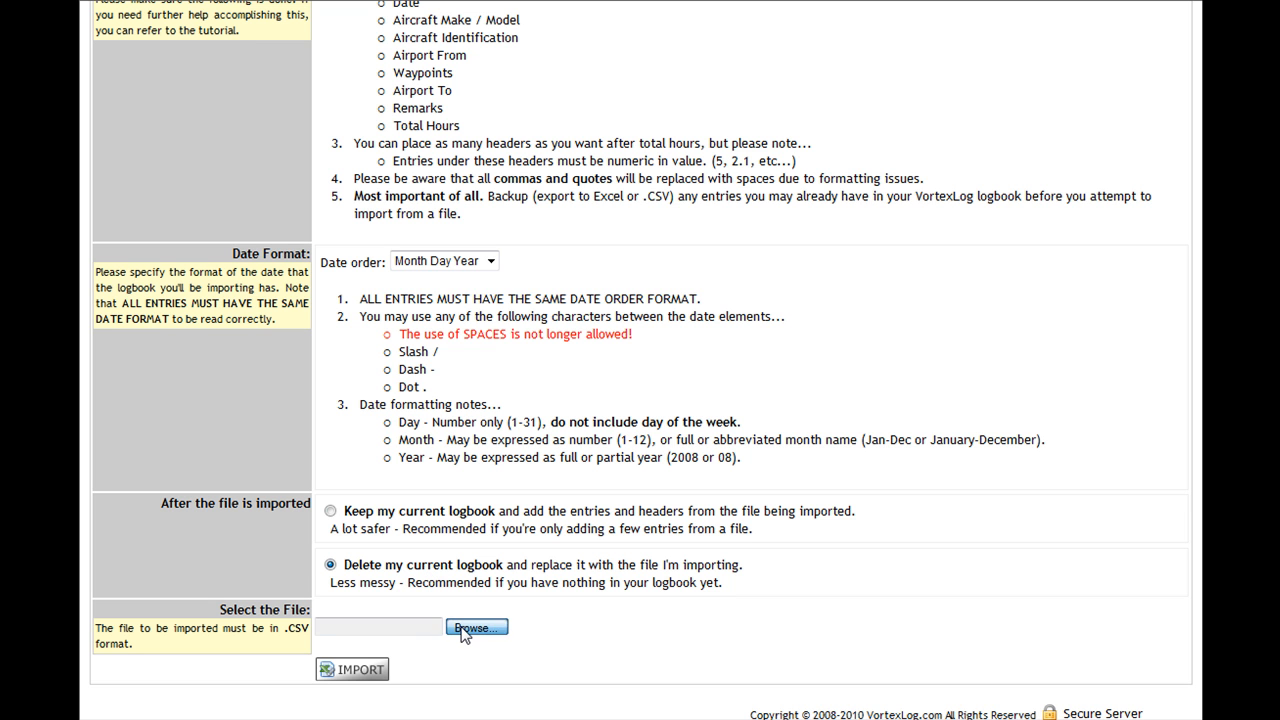
- Browse for the entire-career logbook CSV file and select it for upload
{"action": "left_click", "coordinate": [476, 627]}
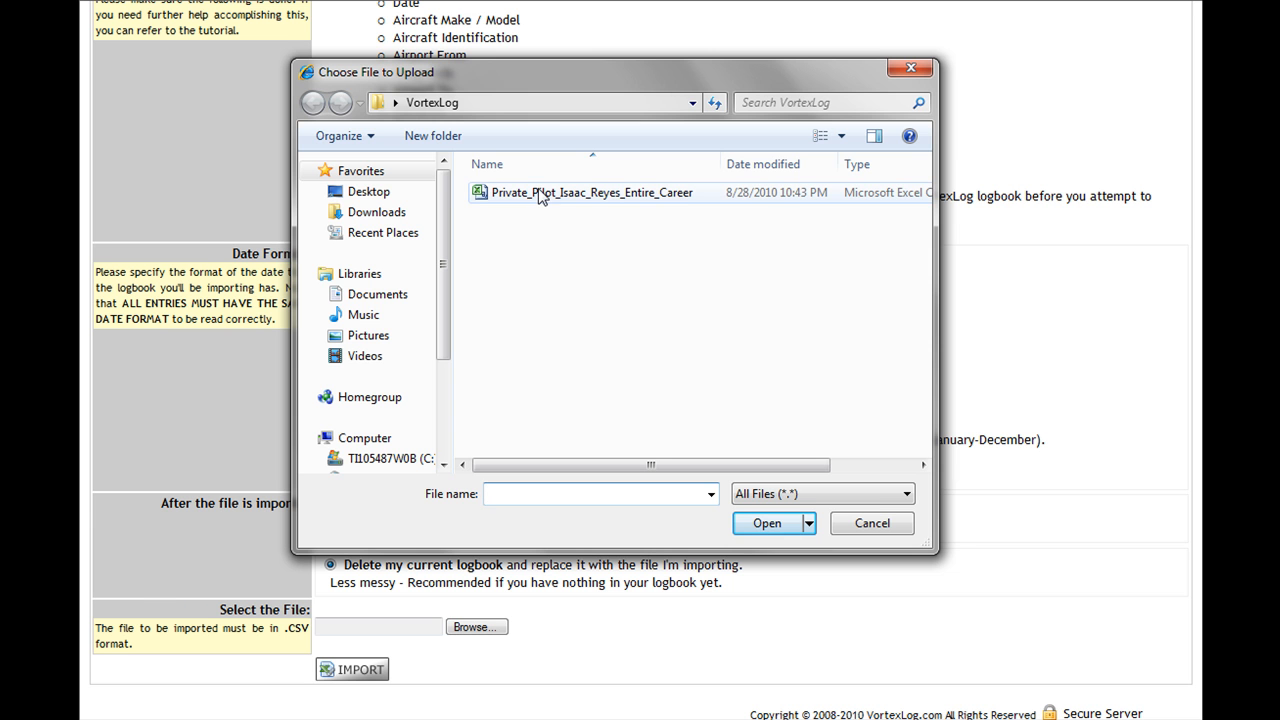
{"action": "left_click", "coordinate": [767, 523]}
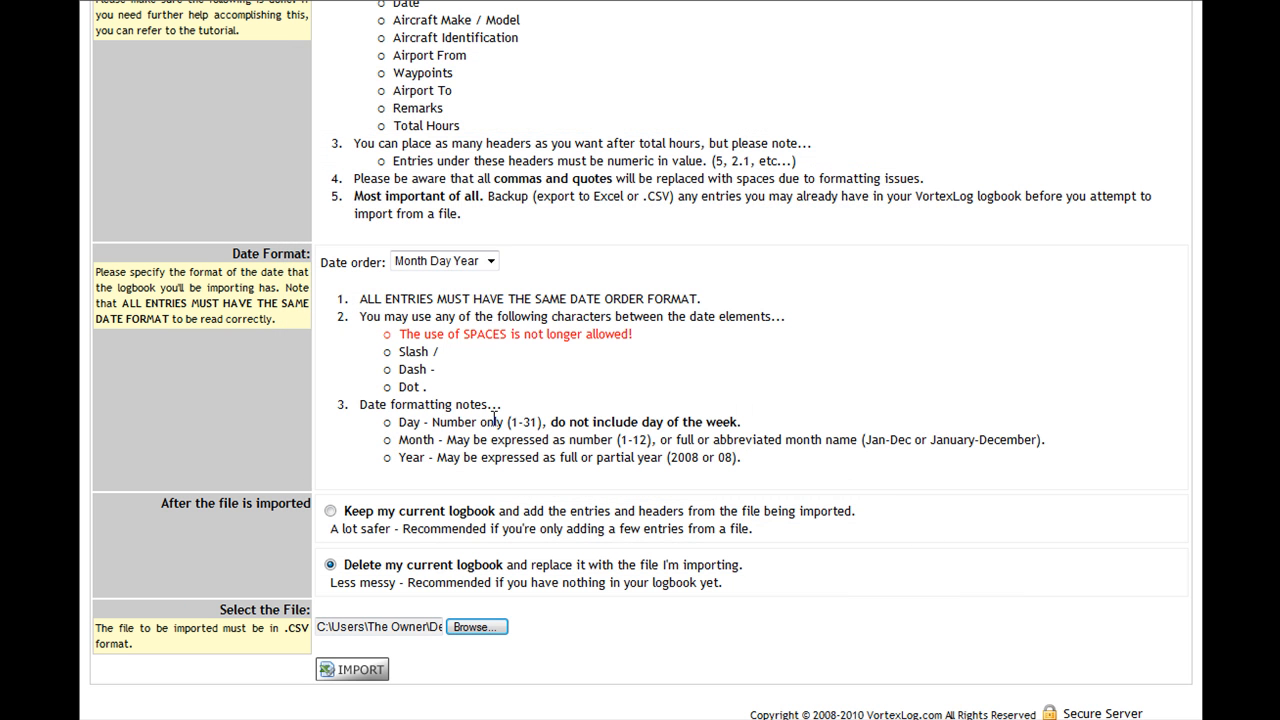
{"action": "mouse_move", "coordinate": [352, 669]}
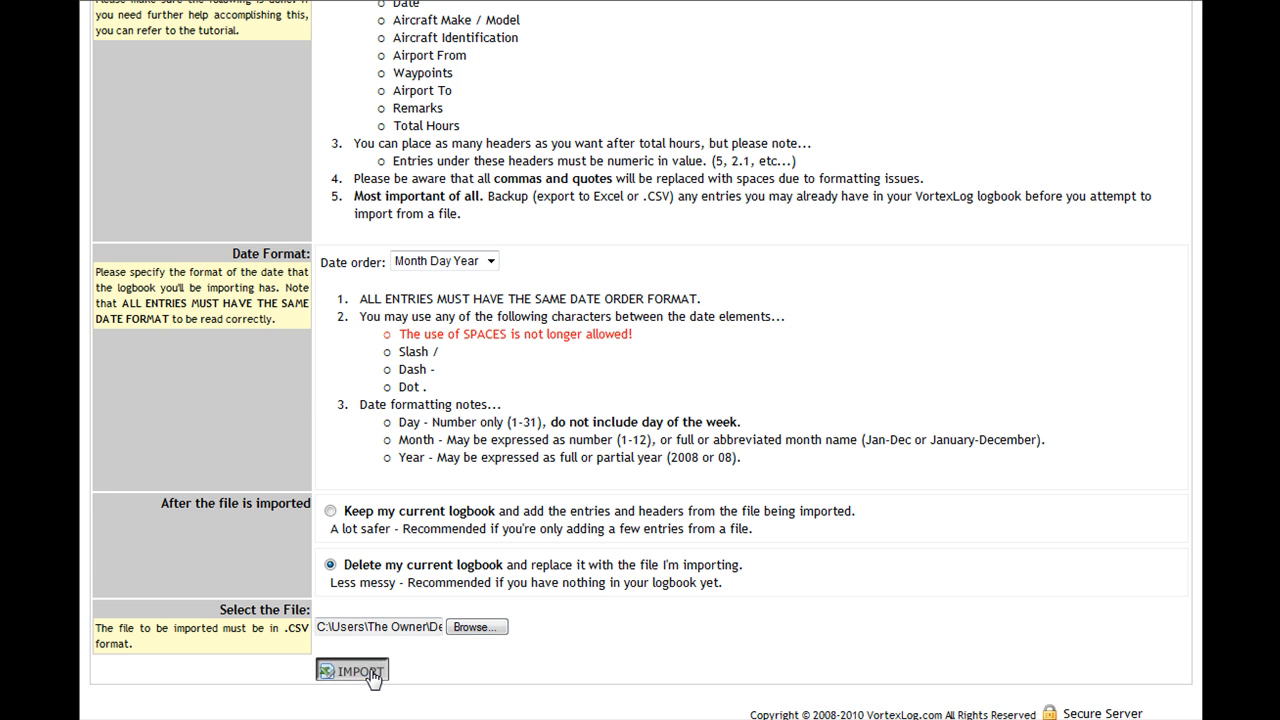
- Import the career logbook file and confirm the success message
{"action": "left_click", "coordinate": [352, 671]}
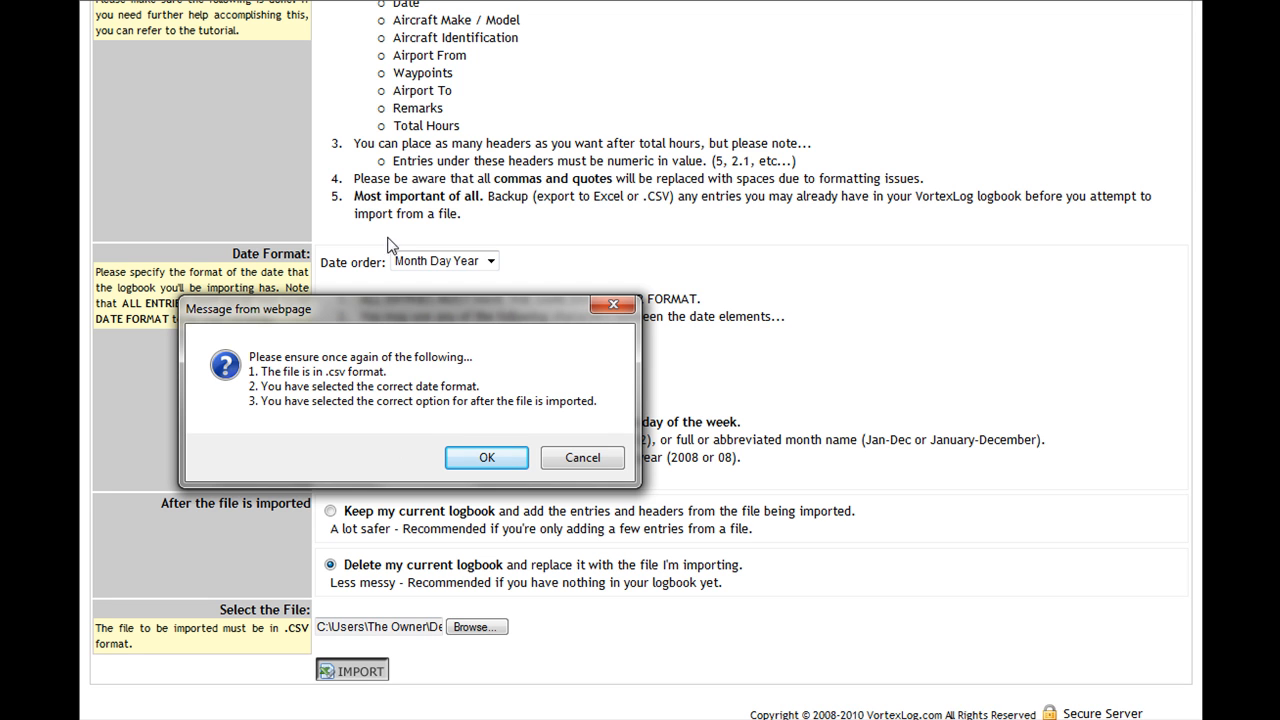
{"action": "mouse_move", "coordinate": [398, 373]}
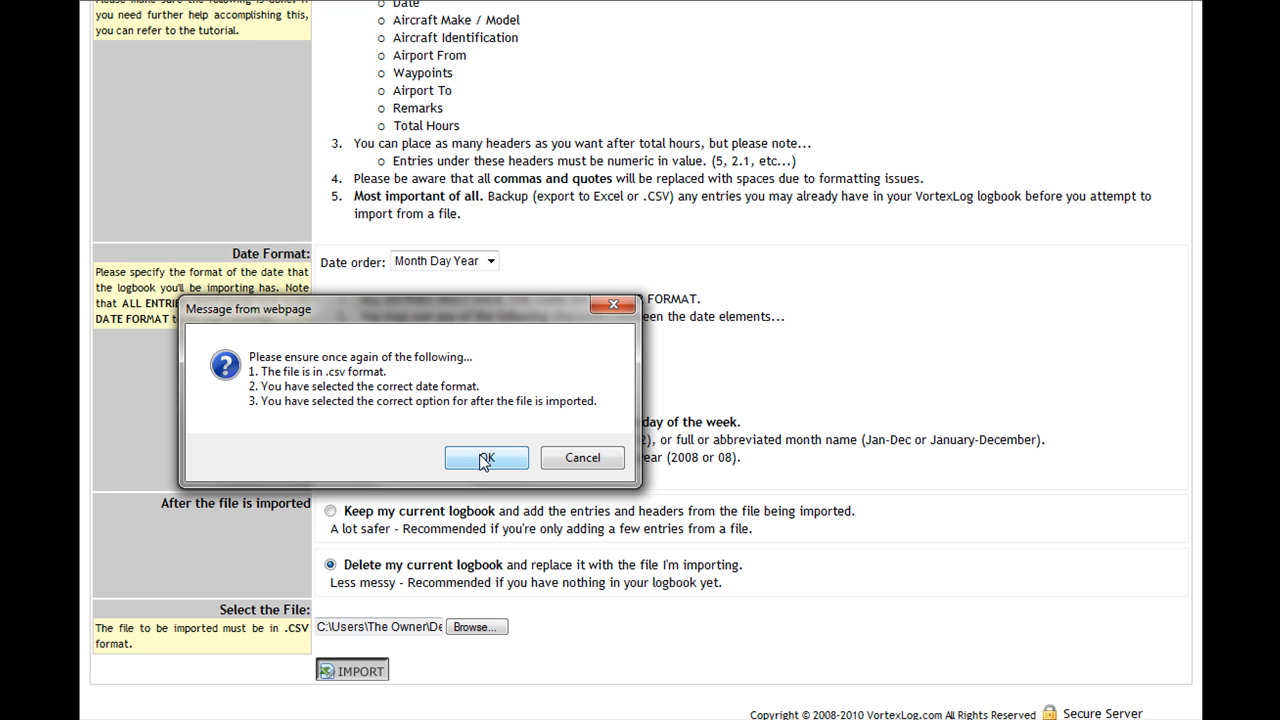
{"action": "left_click", "coordinate": [486, 457]}
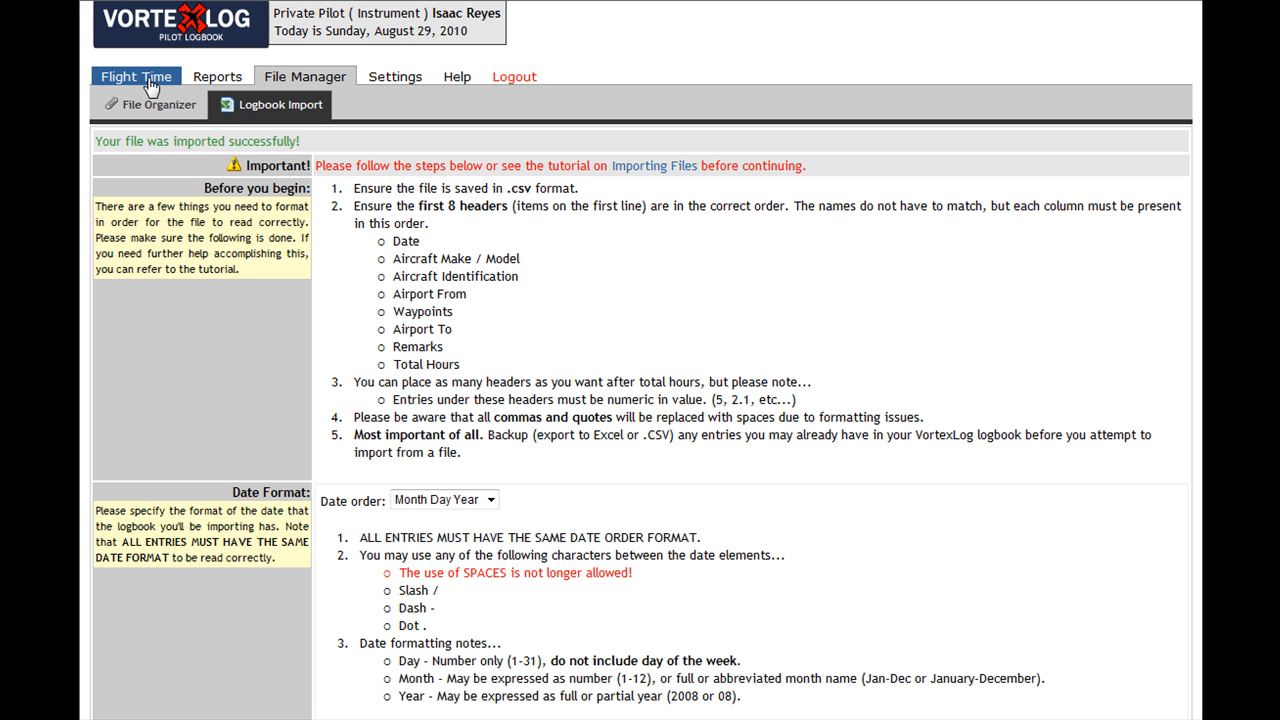
- In the Flight Time logbook, jump the calendar to August 2010
{"action": "left_click", "coordinate": [136, 76]}
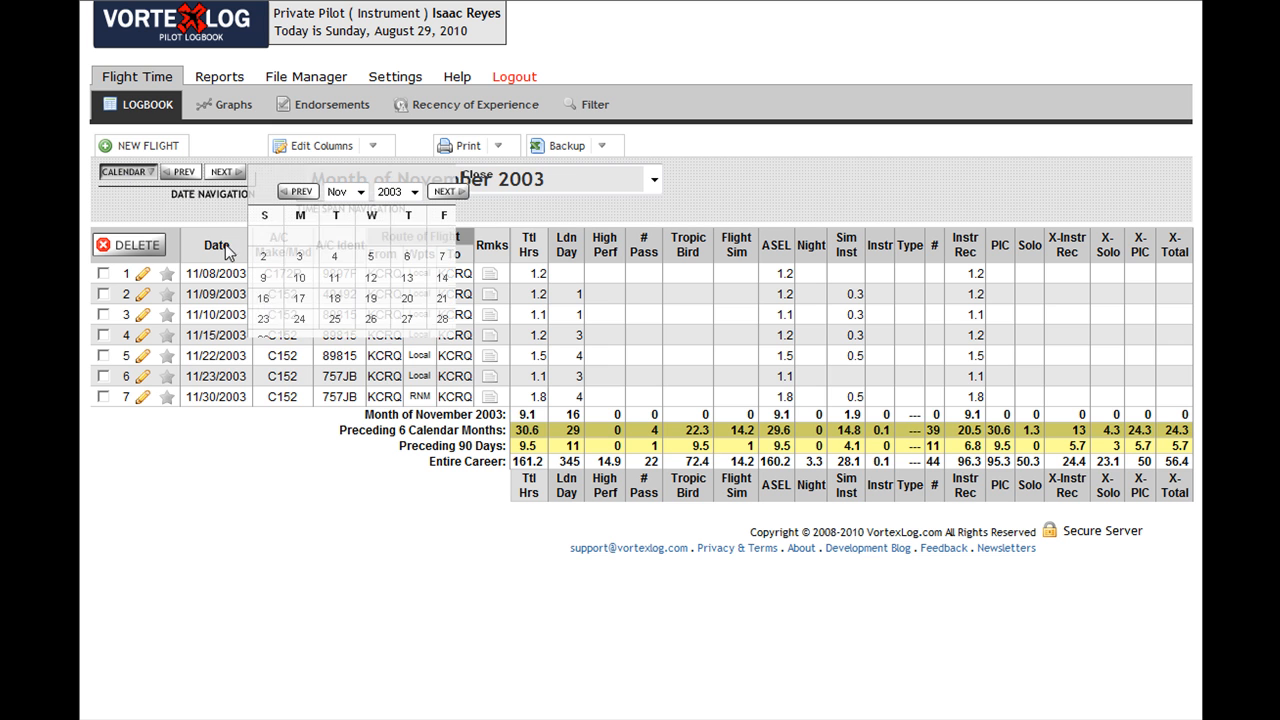
{"action": "left_click", "coordinate": [413, 191]}
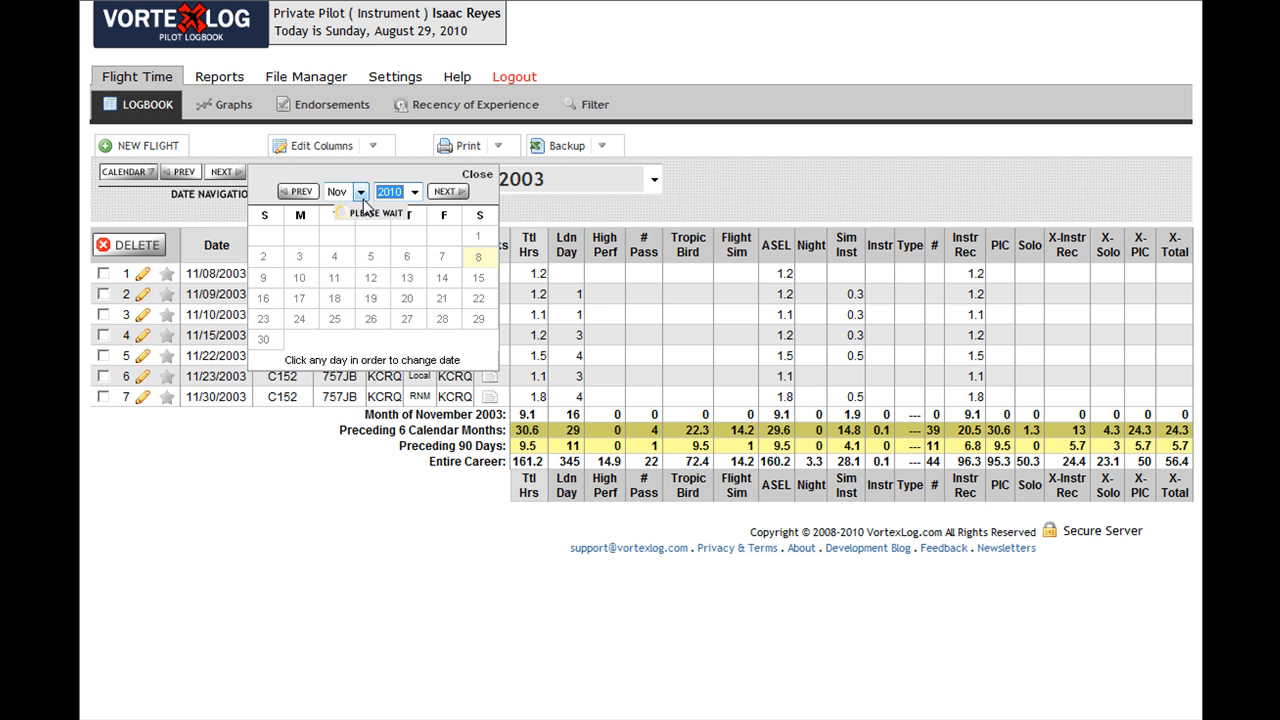
{"action": "left_click", "coordinate": [359, 191]}
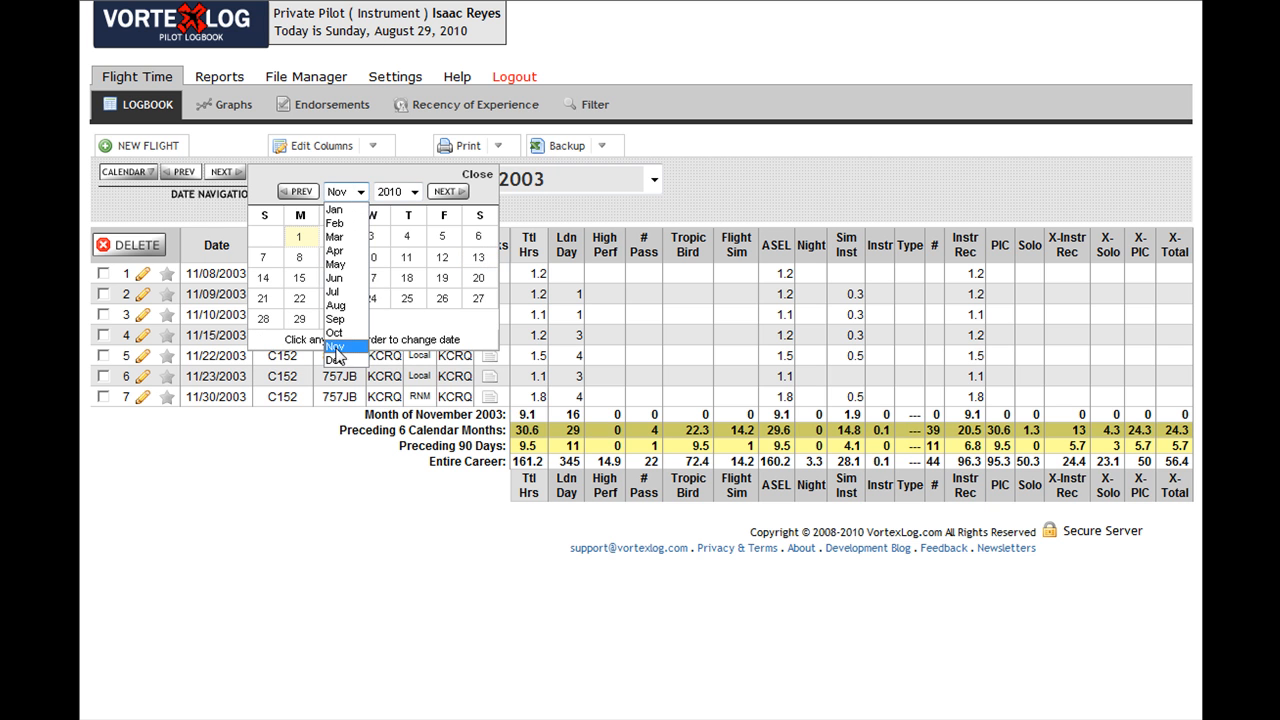
{"action": "left_click", "coordinate": [336, 305]}
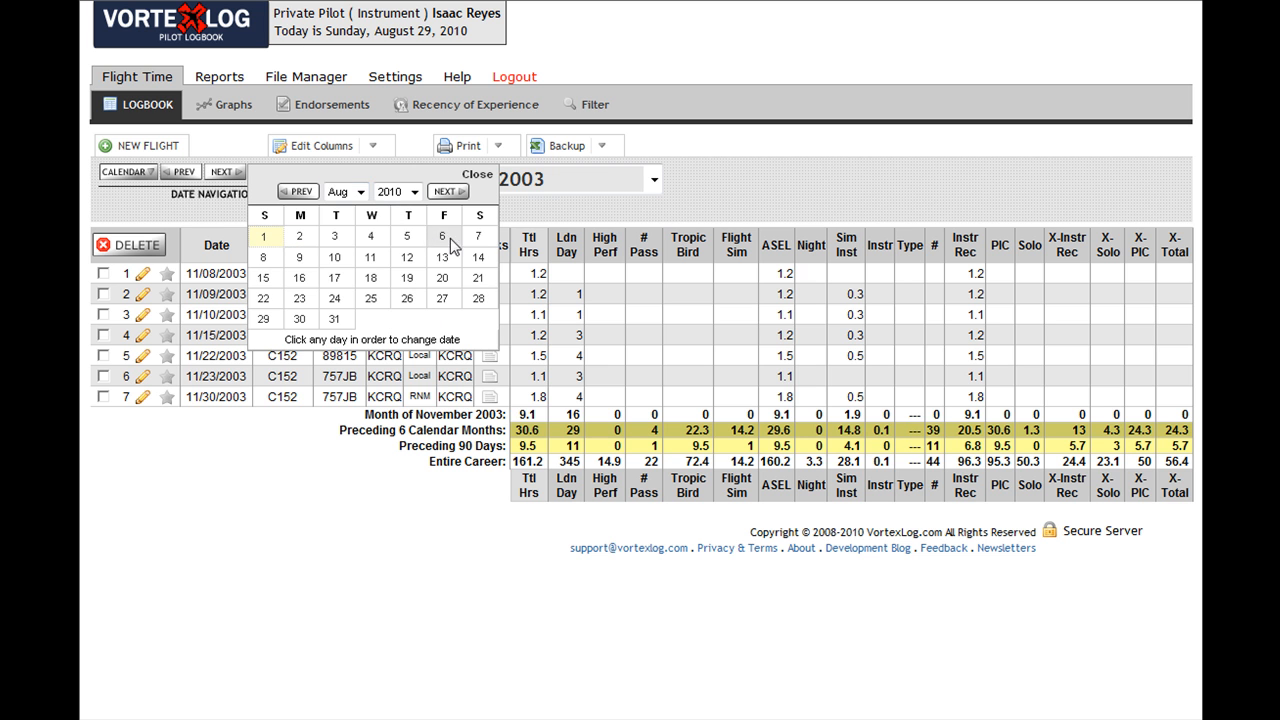
{"action": "mouse_move", "coordinate": [532, 510]}
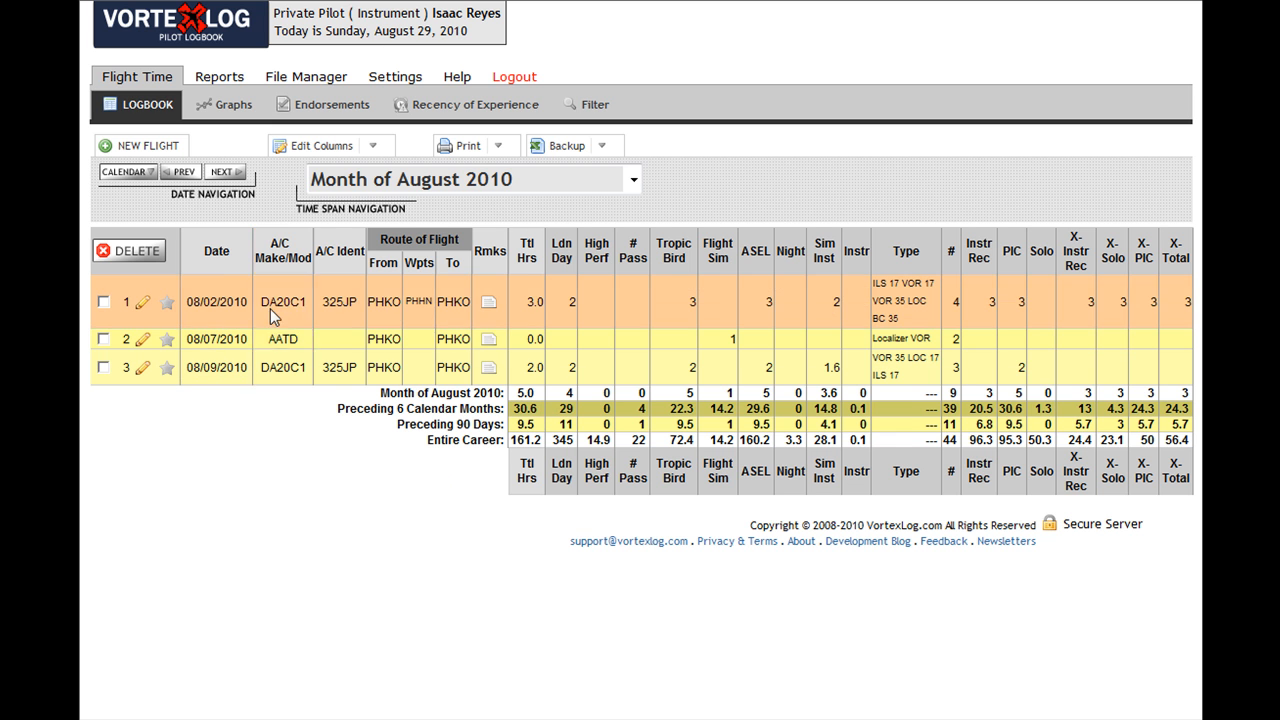
{"action": "mouse_move", "coordinate": [285, 505]}
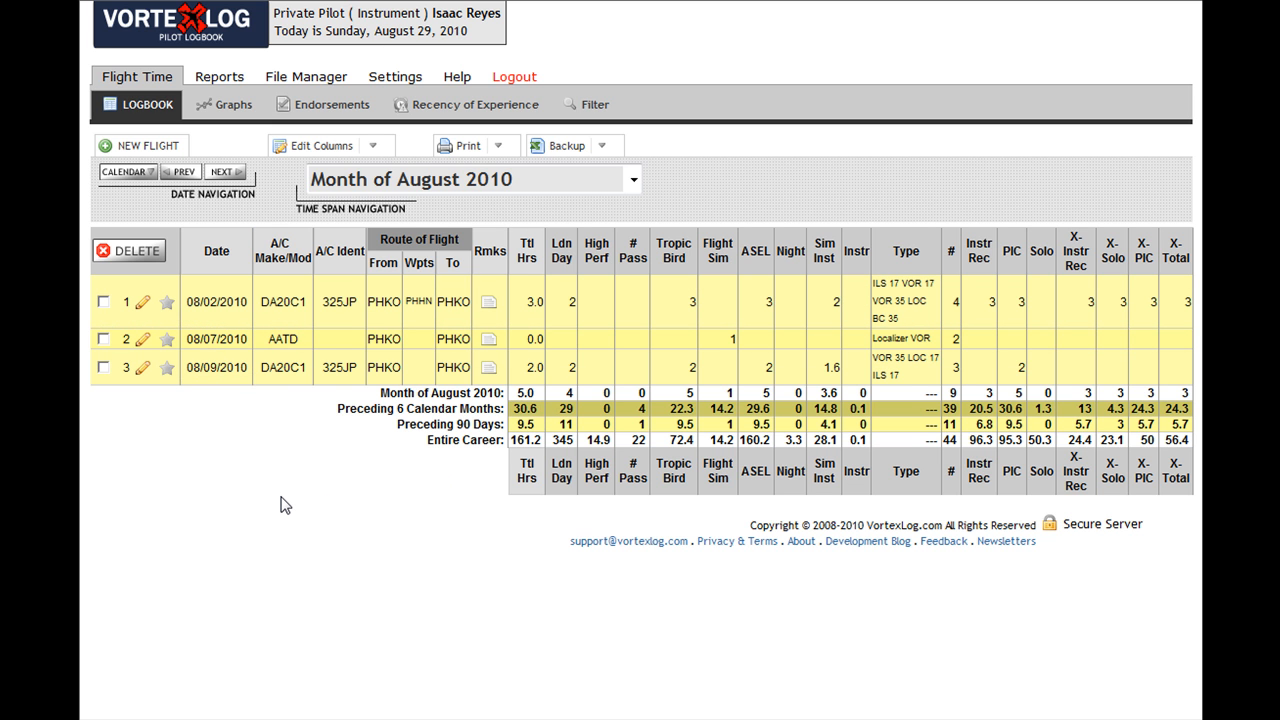
{"action": "mouse_move", "coordinate": [418, 456]}
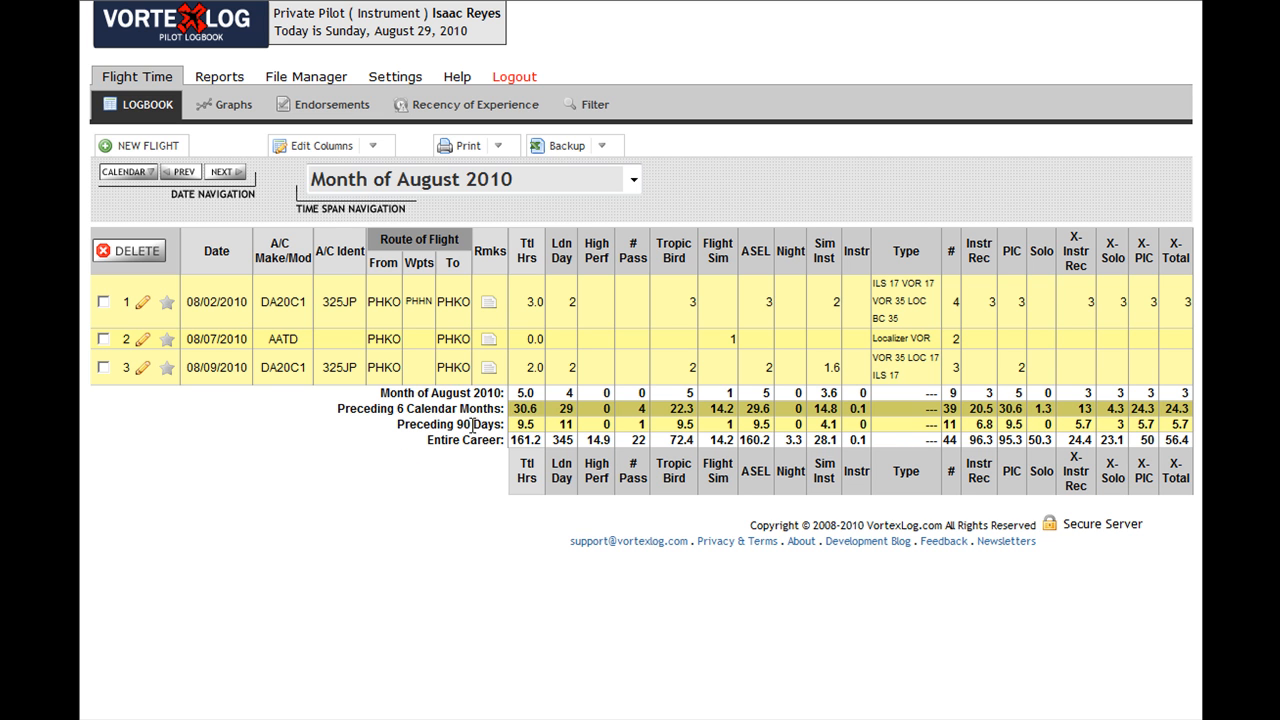
{"action": "mouse_move", "coordinate": [497, 424]}
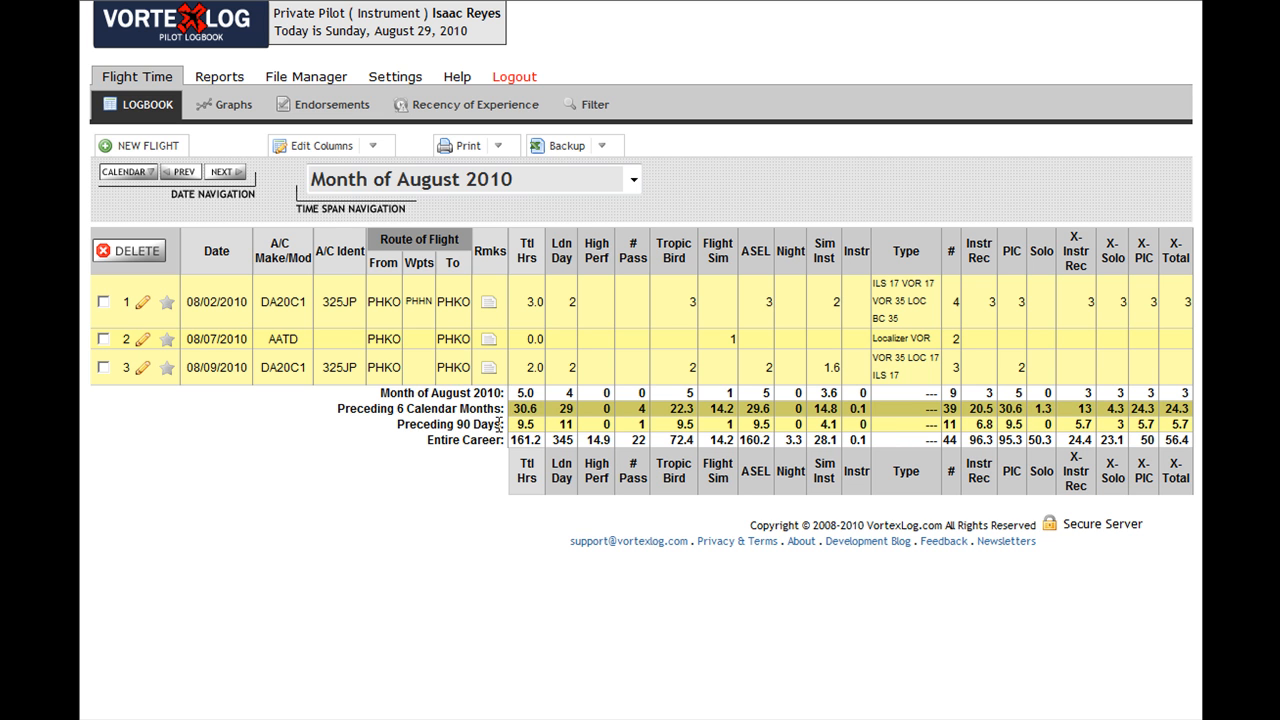
- Set Time Span Navigation to Year 2010 and scroll through the flight entries
{"action": "left_click", "coordinate": [632, 179]}
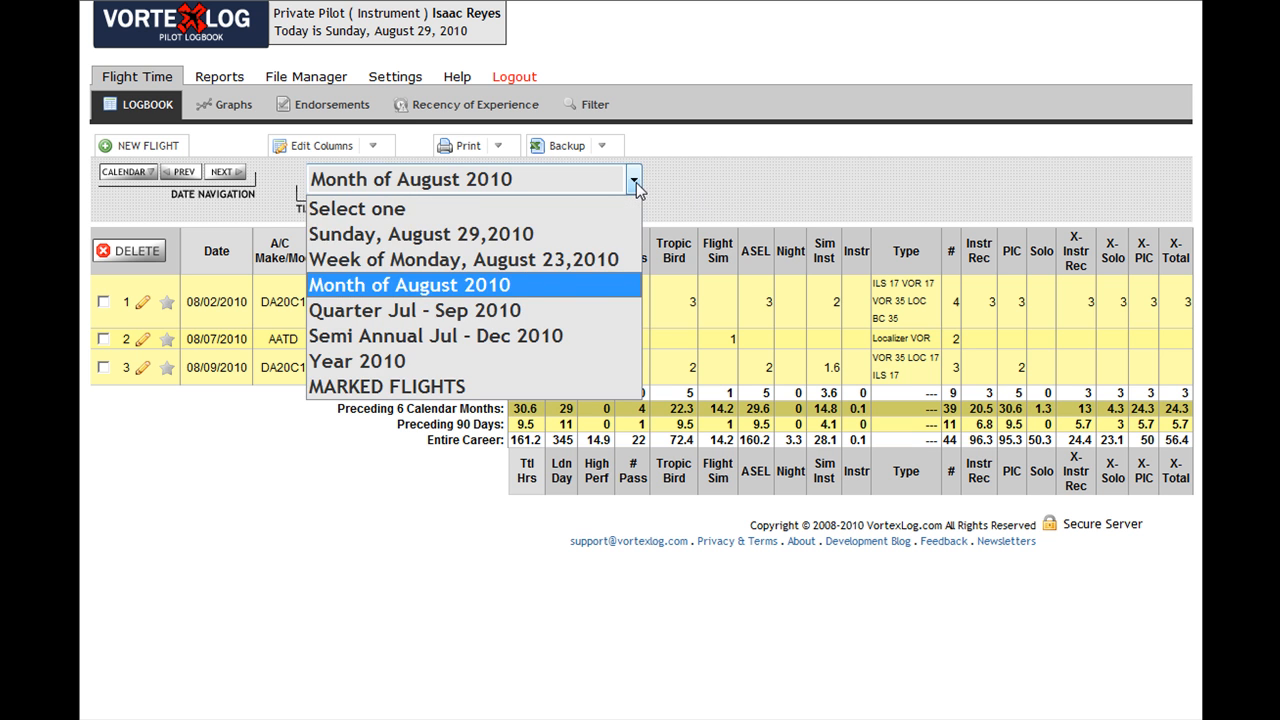
{"action": "left_click", "coordinate": [356, 361]}
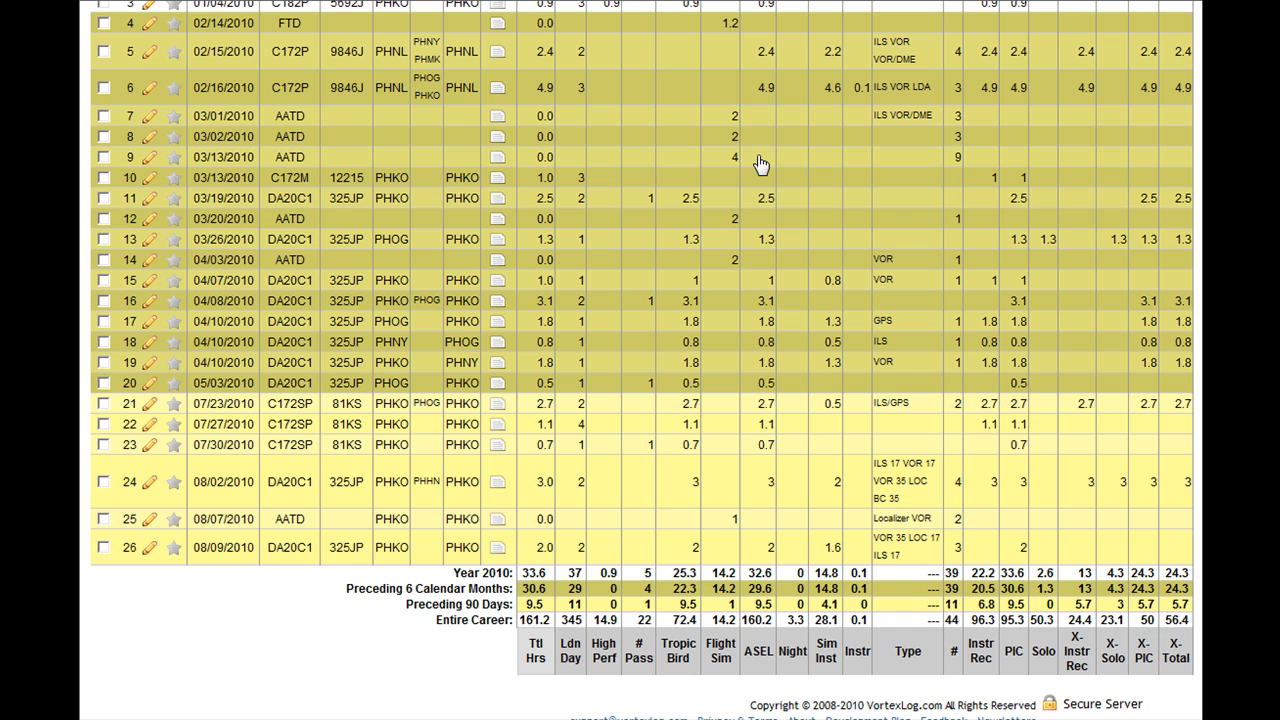
{"action": "scroll", "scroll_direction": "up", "scroll_amount": 3}
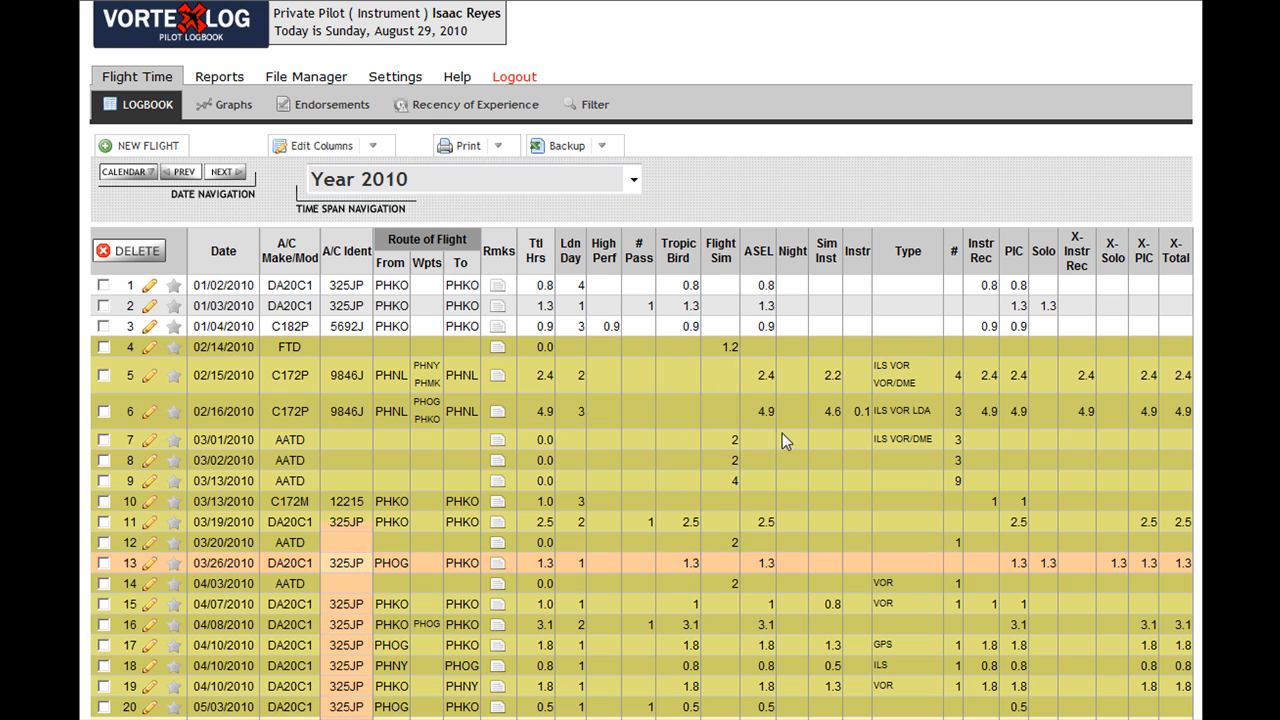
{"action": "mouse_move", "coordinate": [395, 76]}
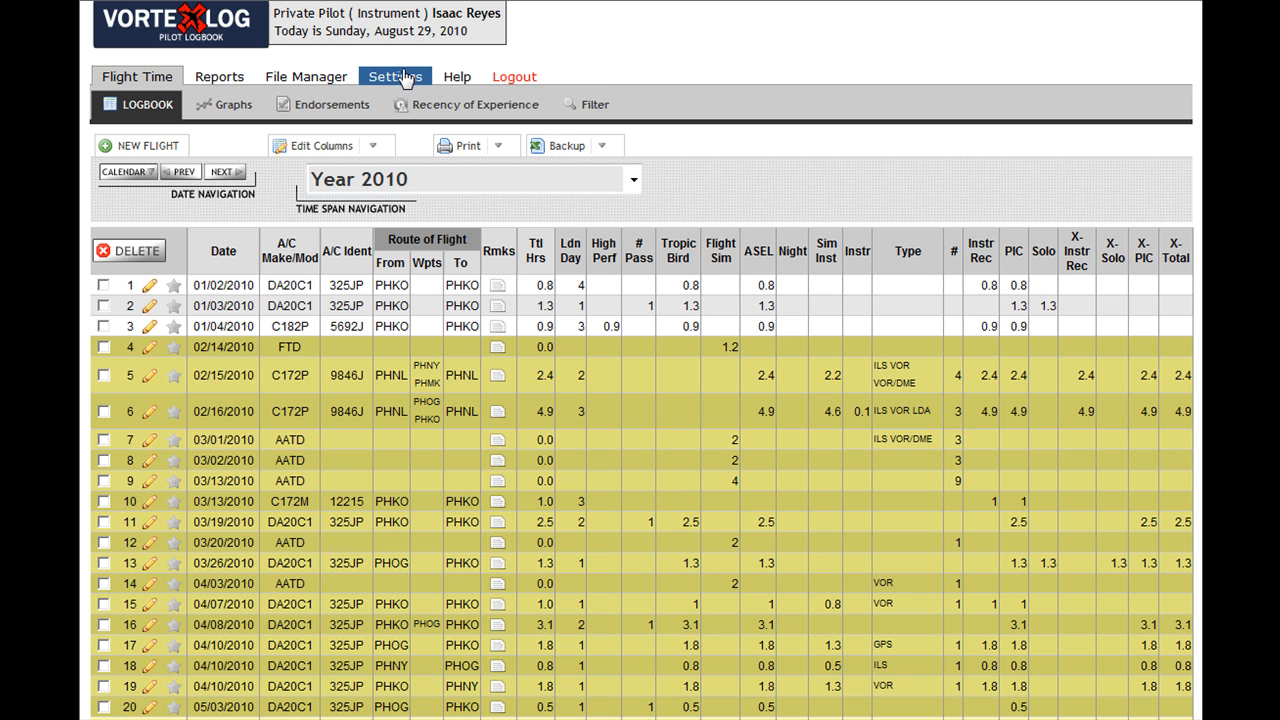
- Open Settings, then Logbook Settings to see the colour scheme options
{"action": "left_click", "coordinate": [394, 76]}
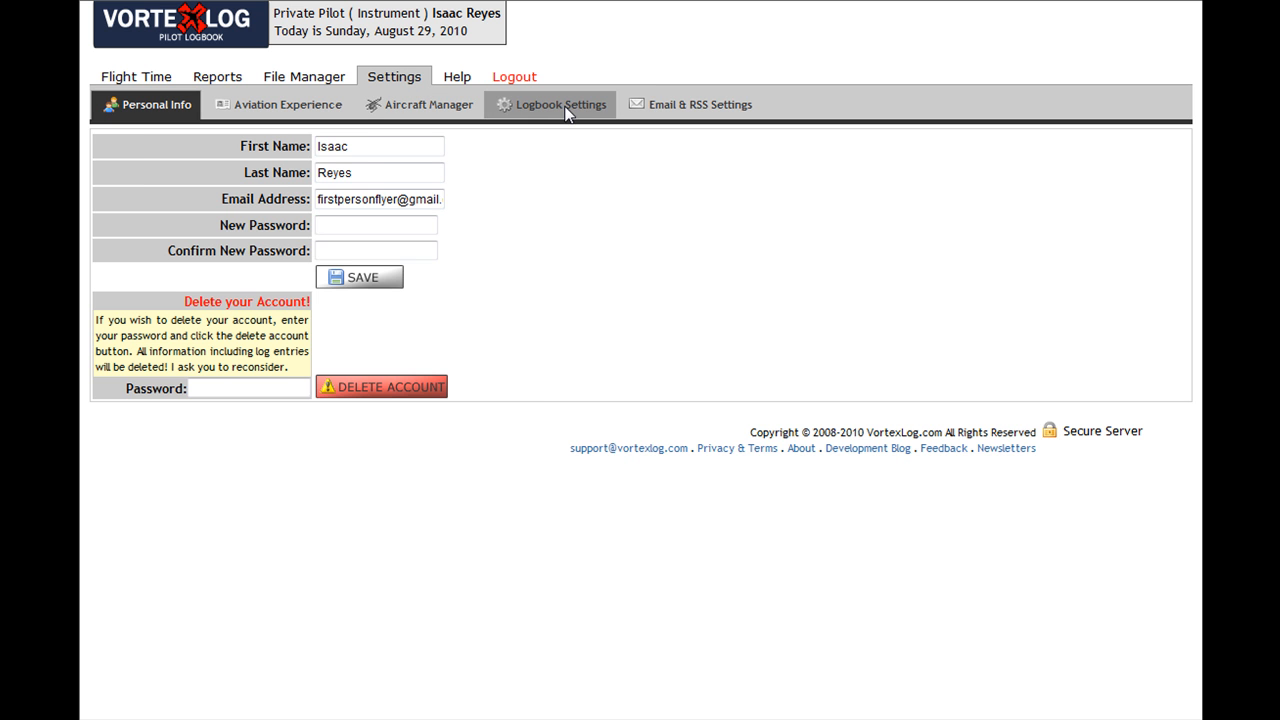
{"action": "left_click", "coordinate": [559, 104]}
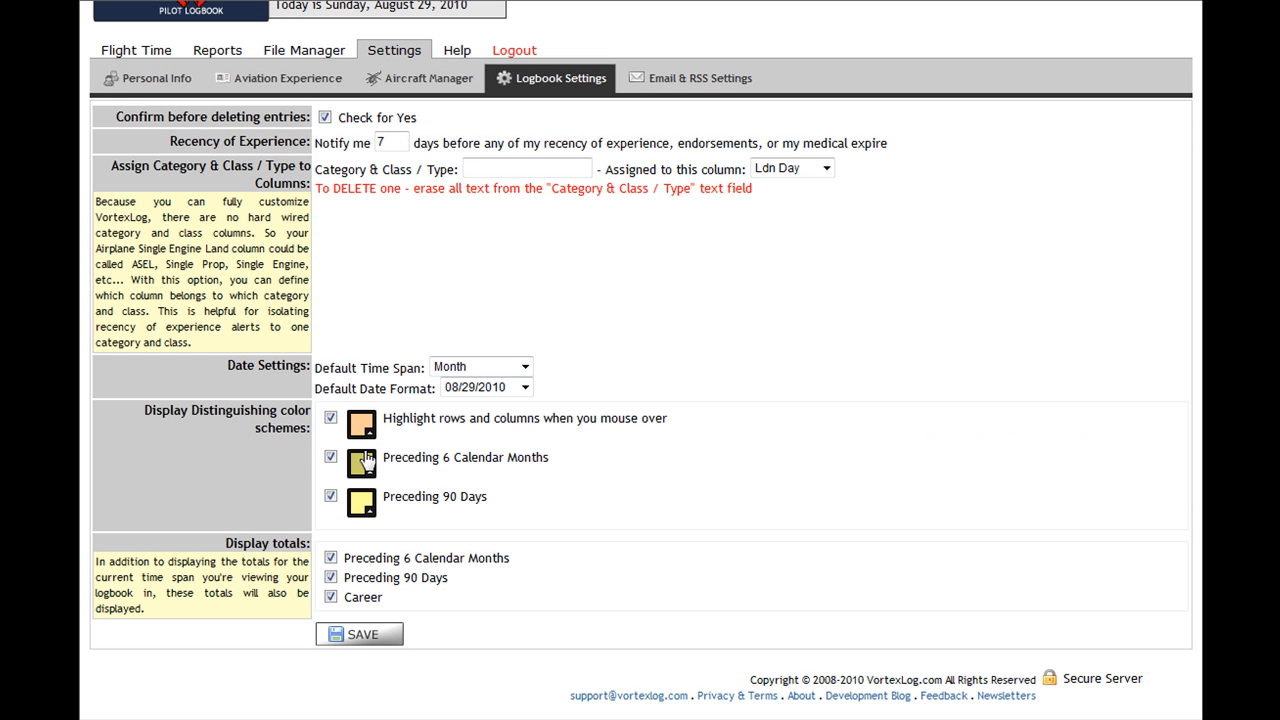